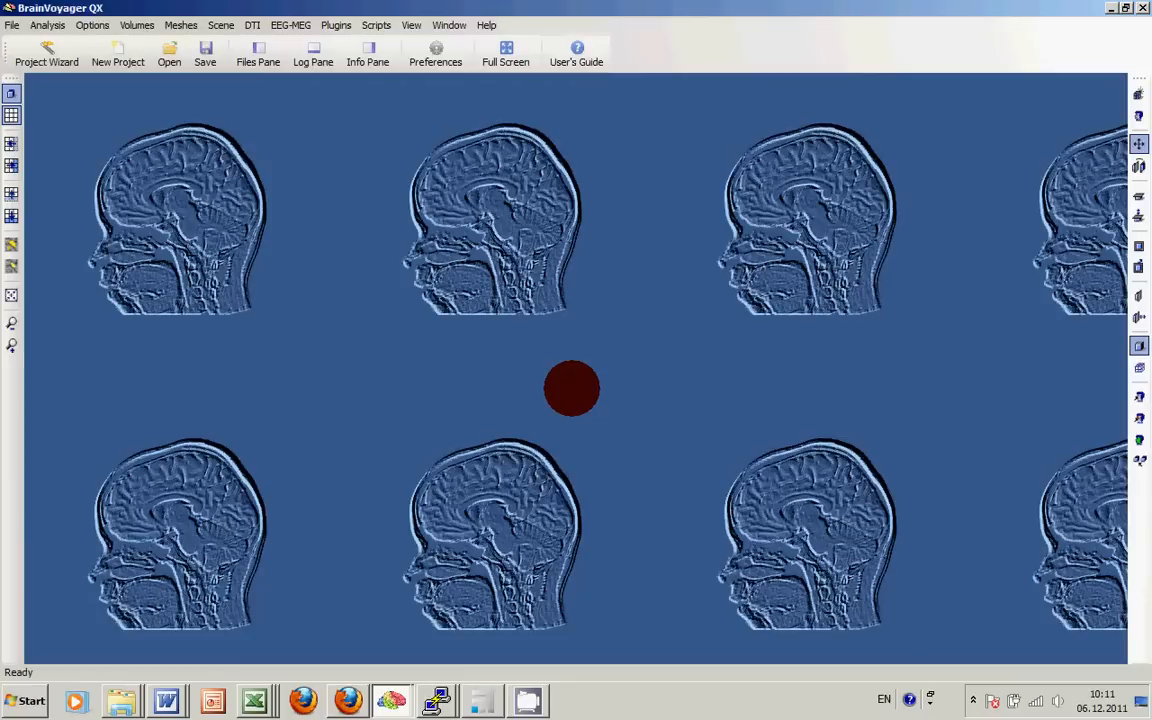
View and then dismiss the BrainVoyager QX version information
click(484, 25)
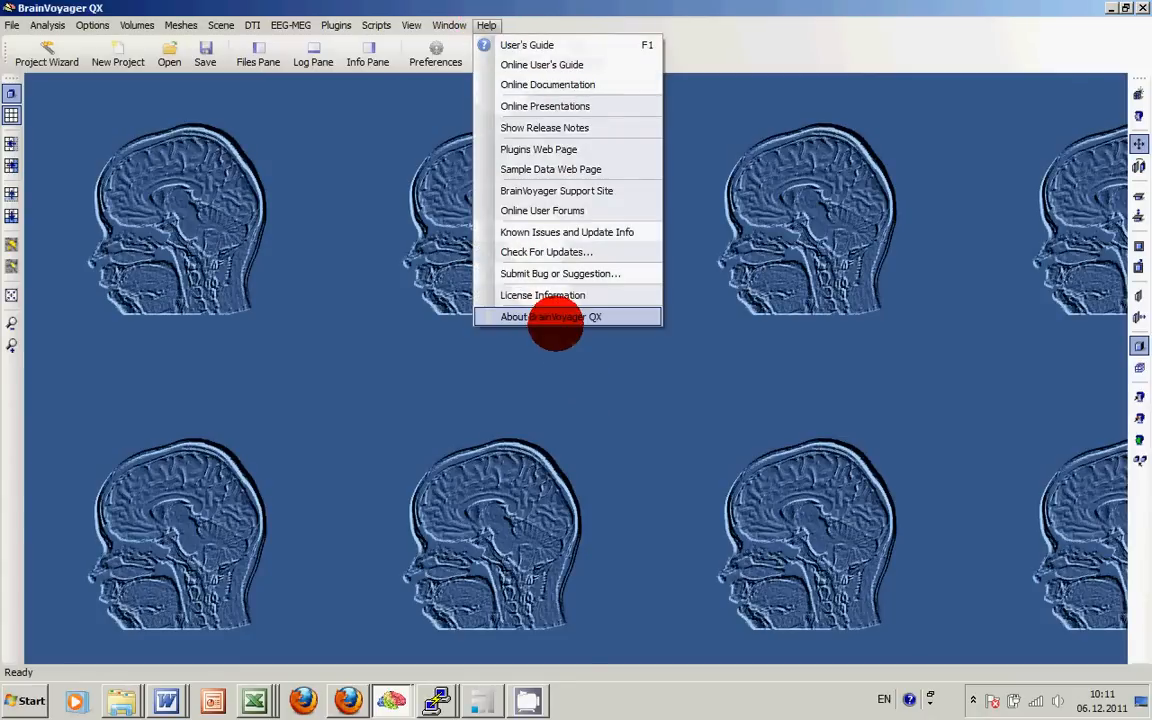
click(551, 316)
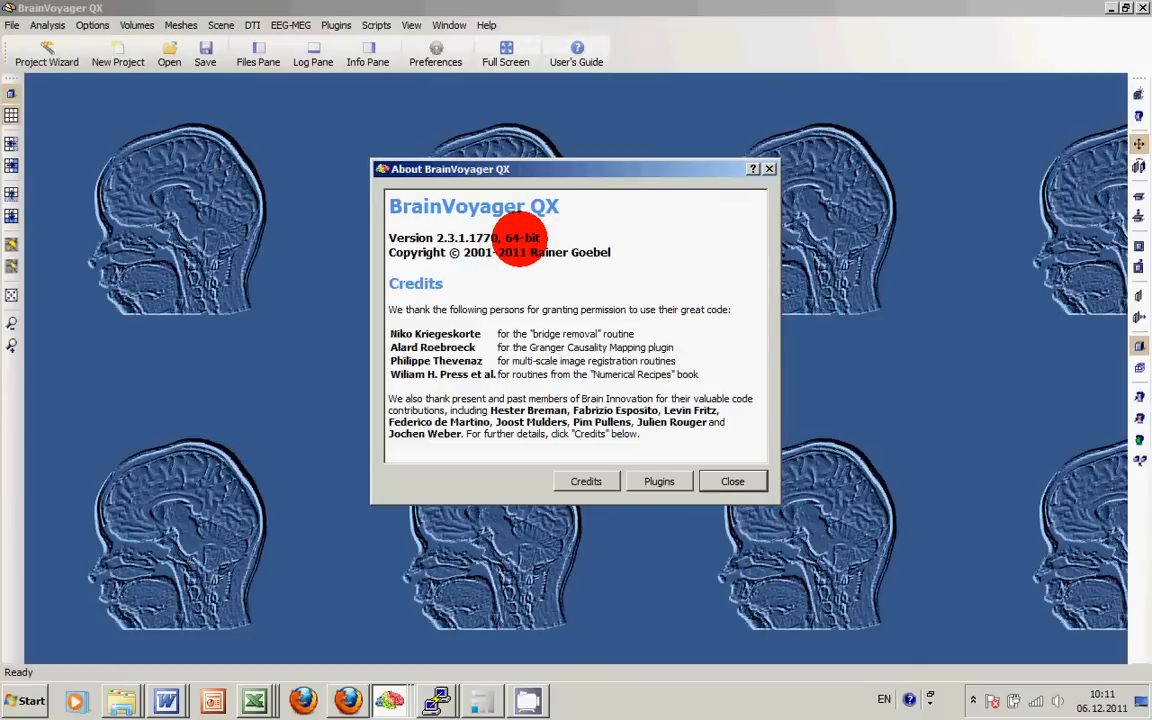
mouse_move(768, 168)
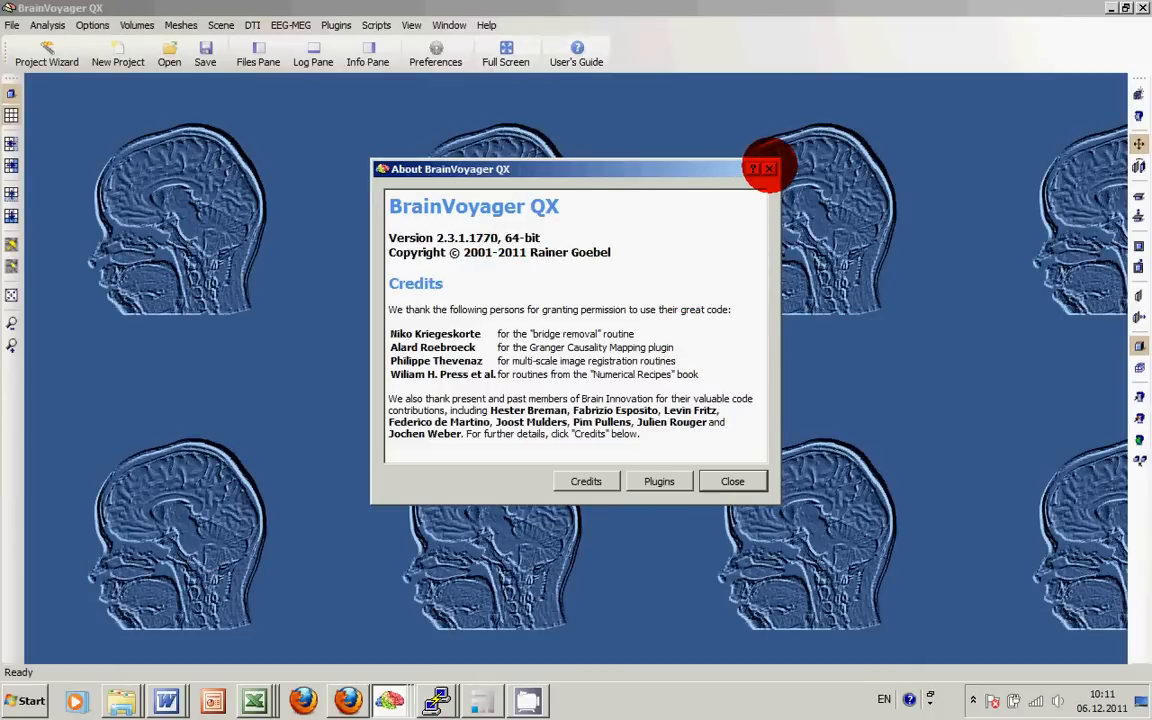
click(732, 481)
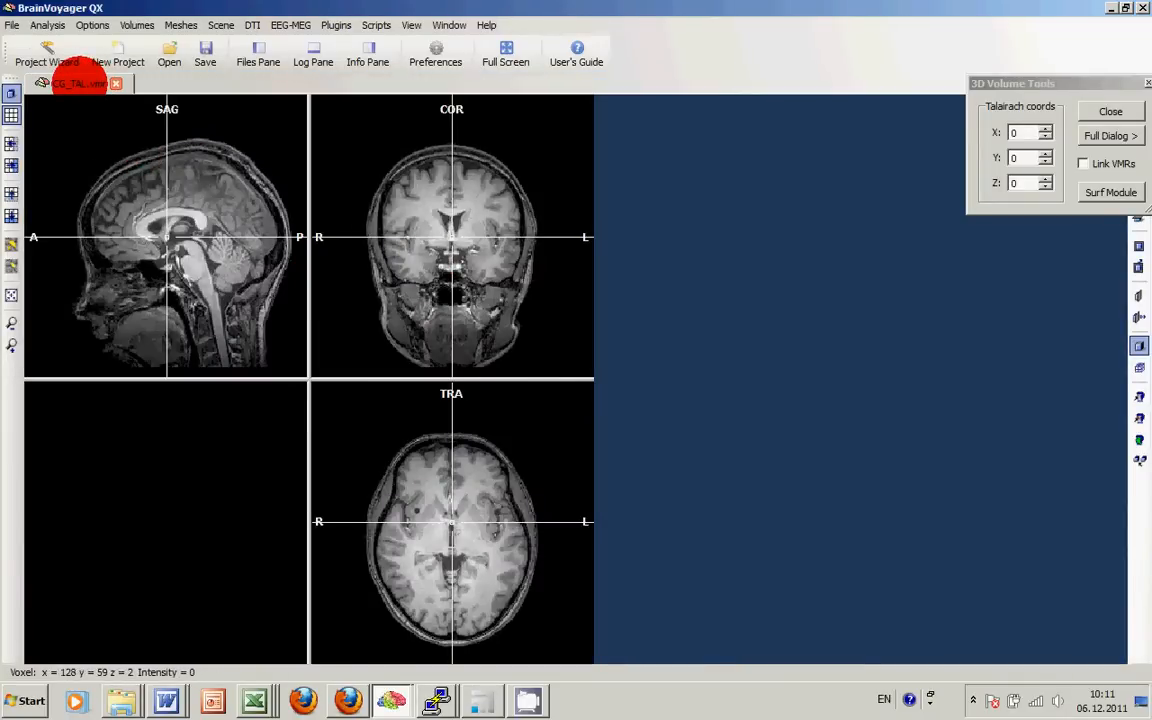
Load CG_TAL.vmr and link its VTC time-course file, keeping the default path
click(416, 257)
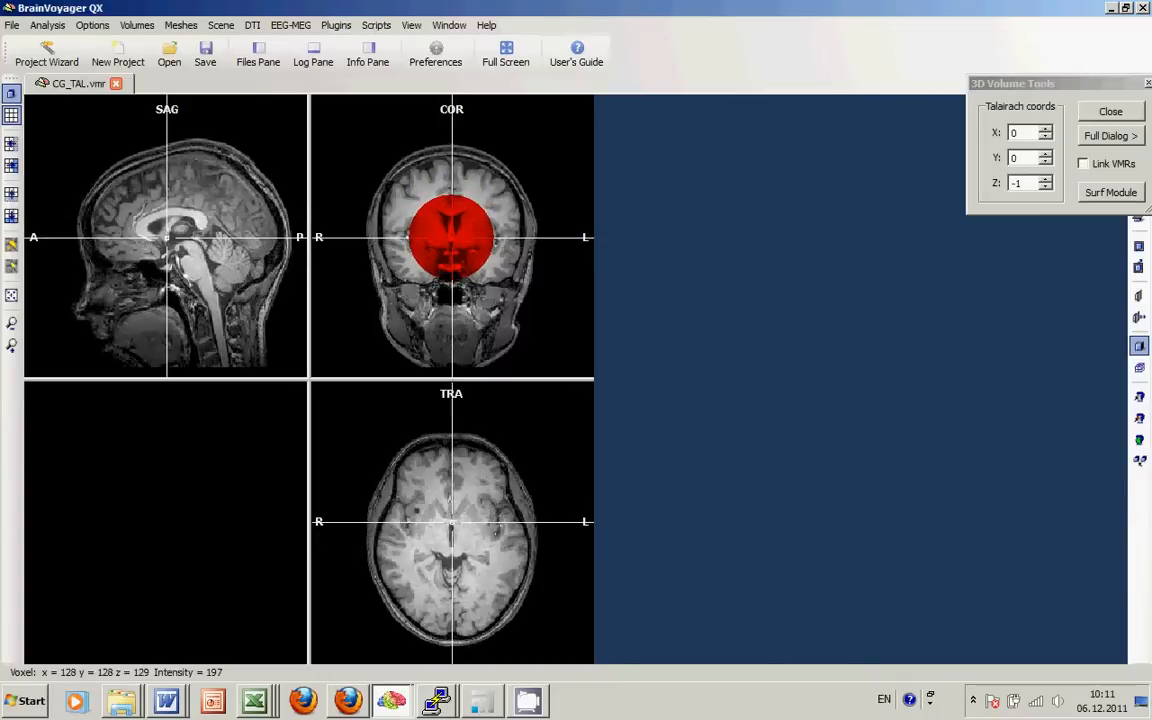
click(66, 25)
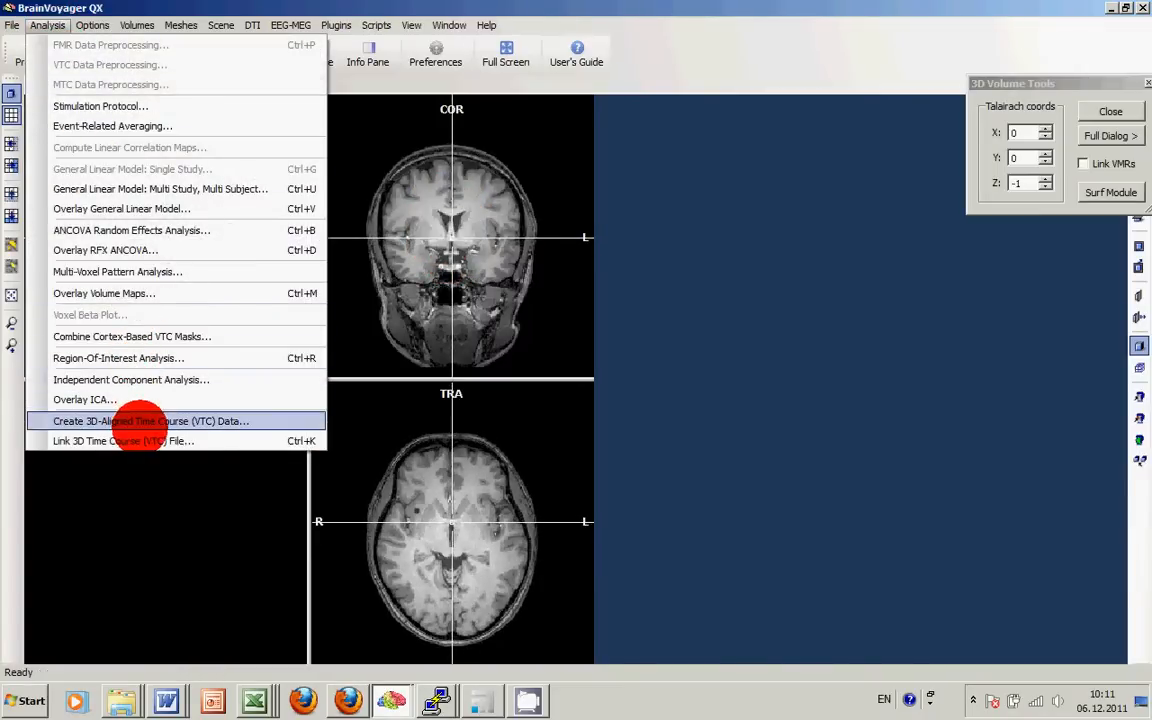
click(118, 441)
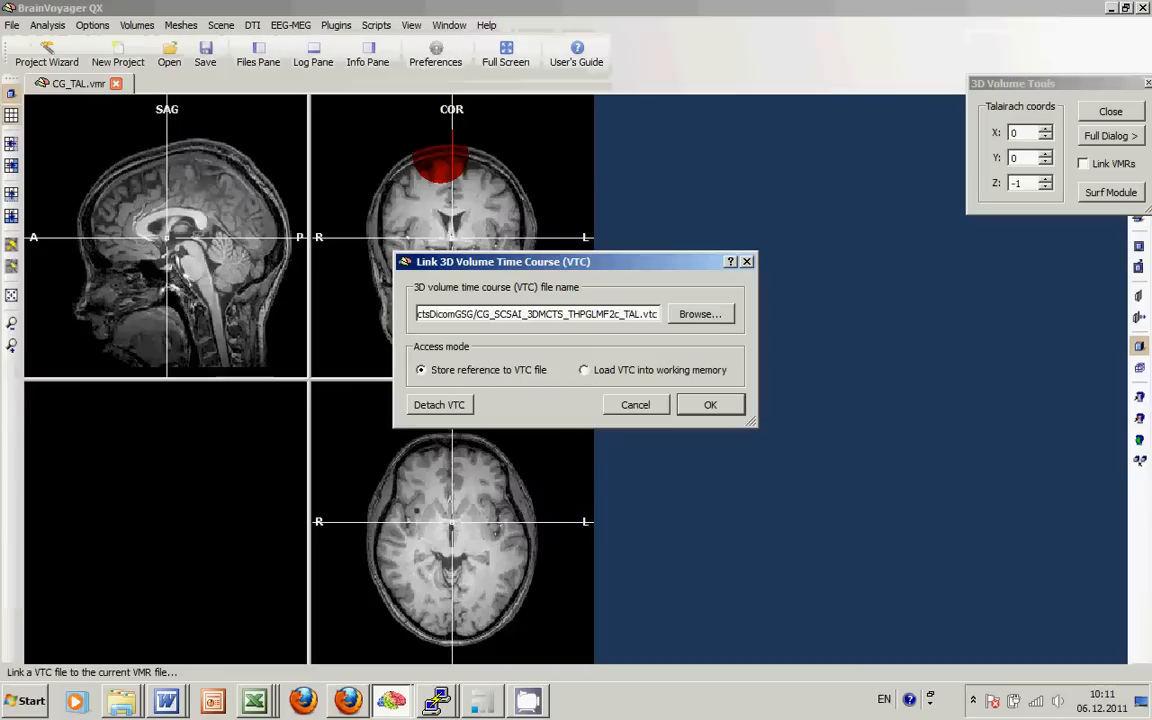
click(710, 404)
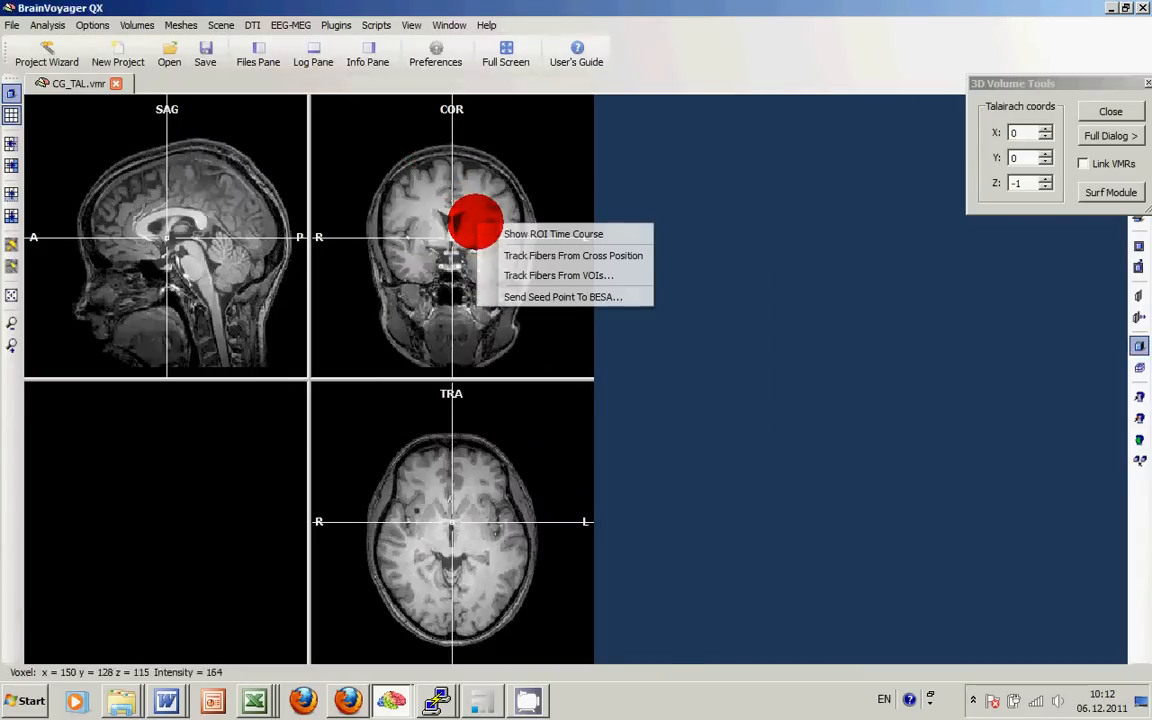
click(550, 233)
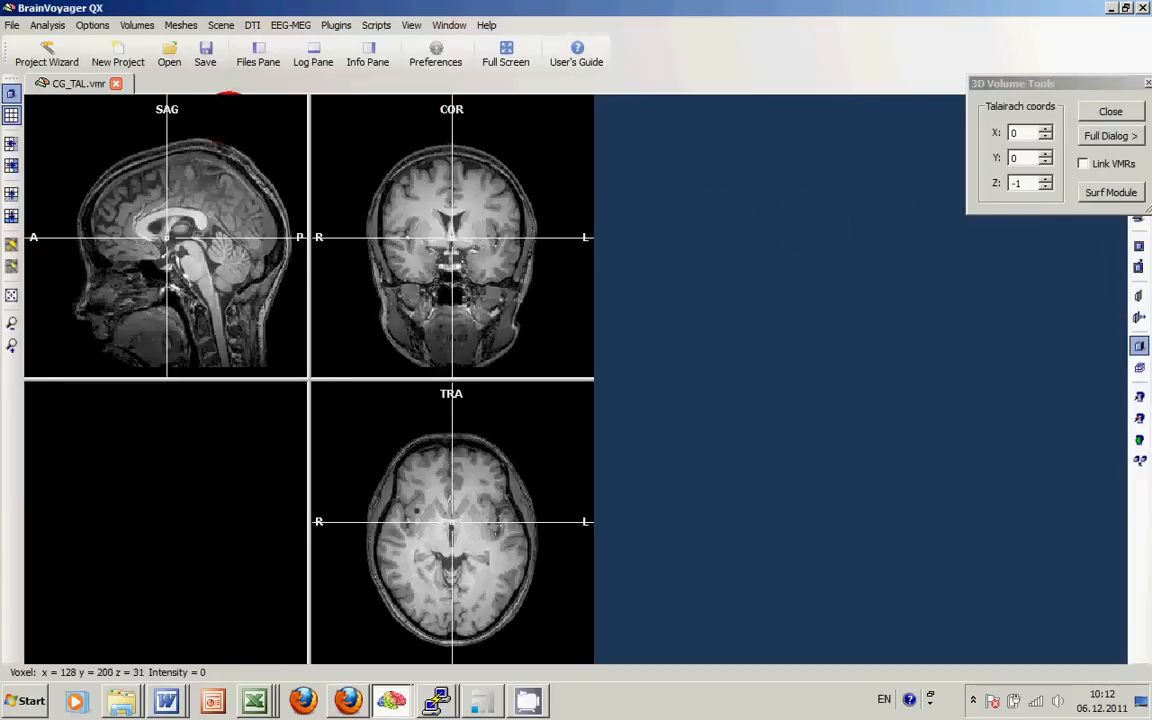
click(52, 24)
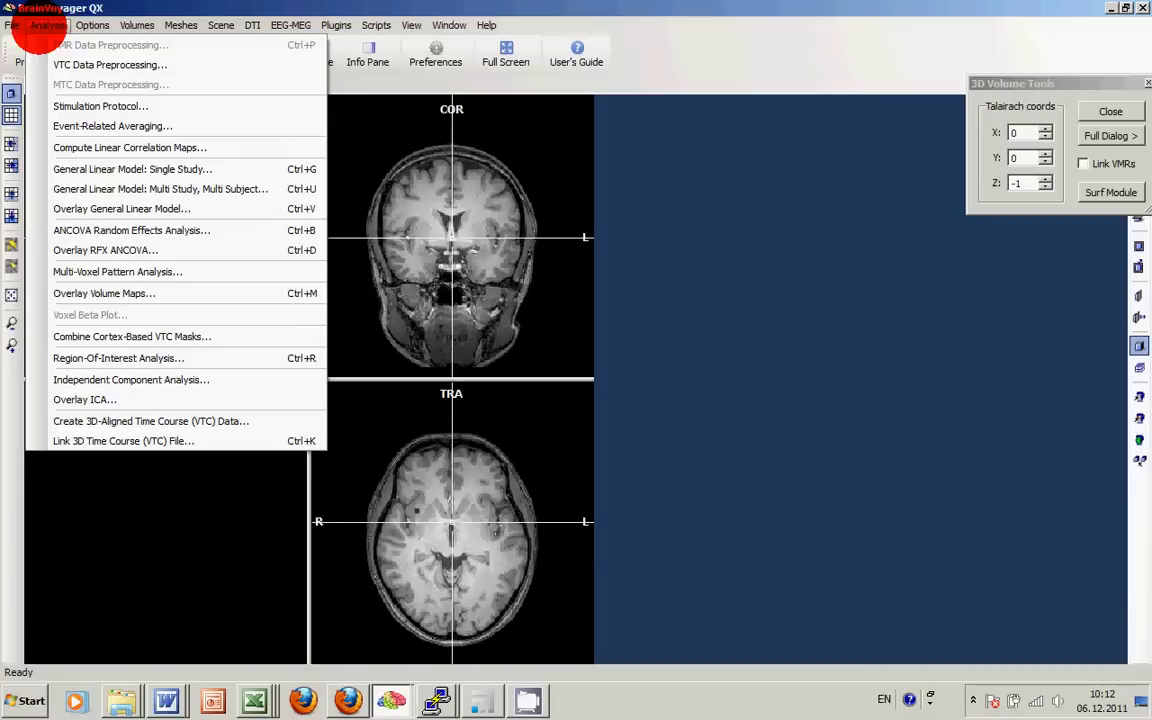
Start a single-study GLM with predictors for the three stimulation conditions, then turn off Use protocol
click(132, 168)
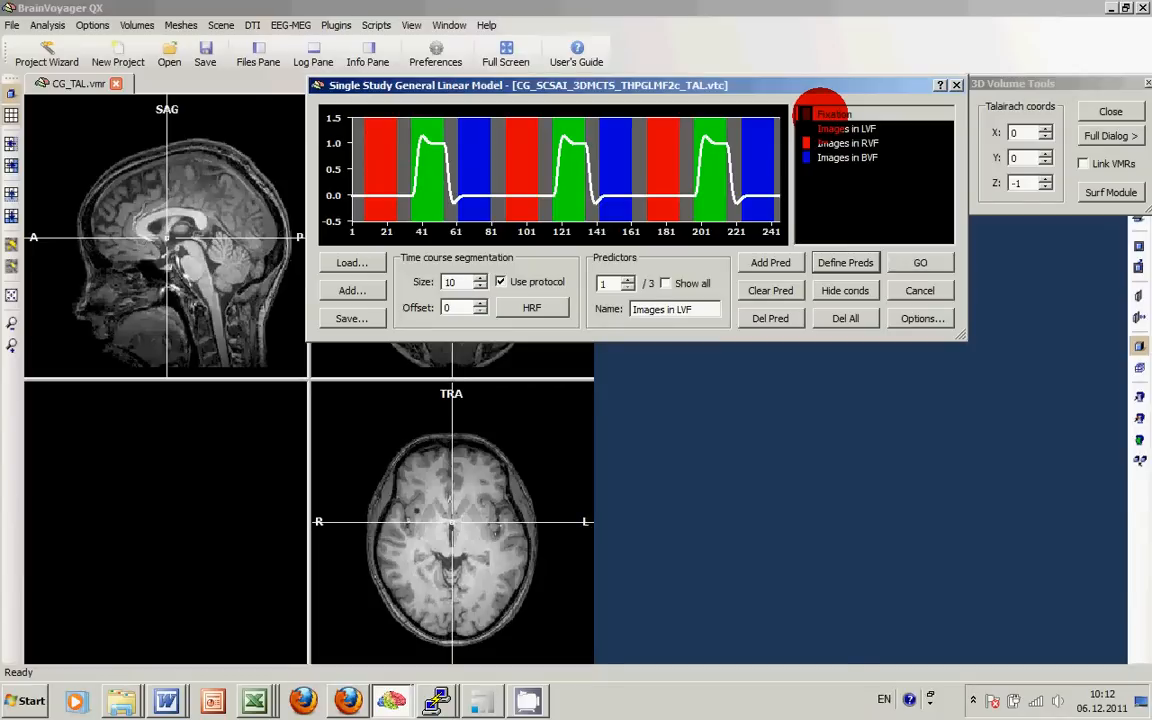
click(847, 157)
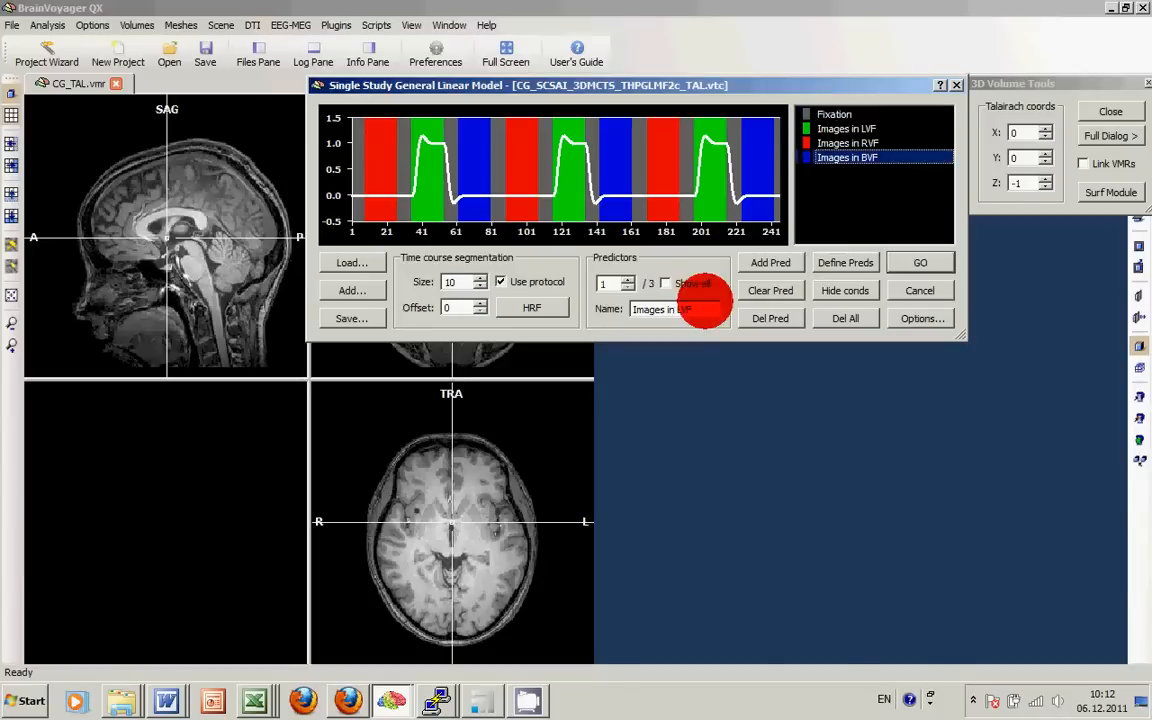
click(665, 283)
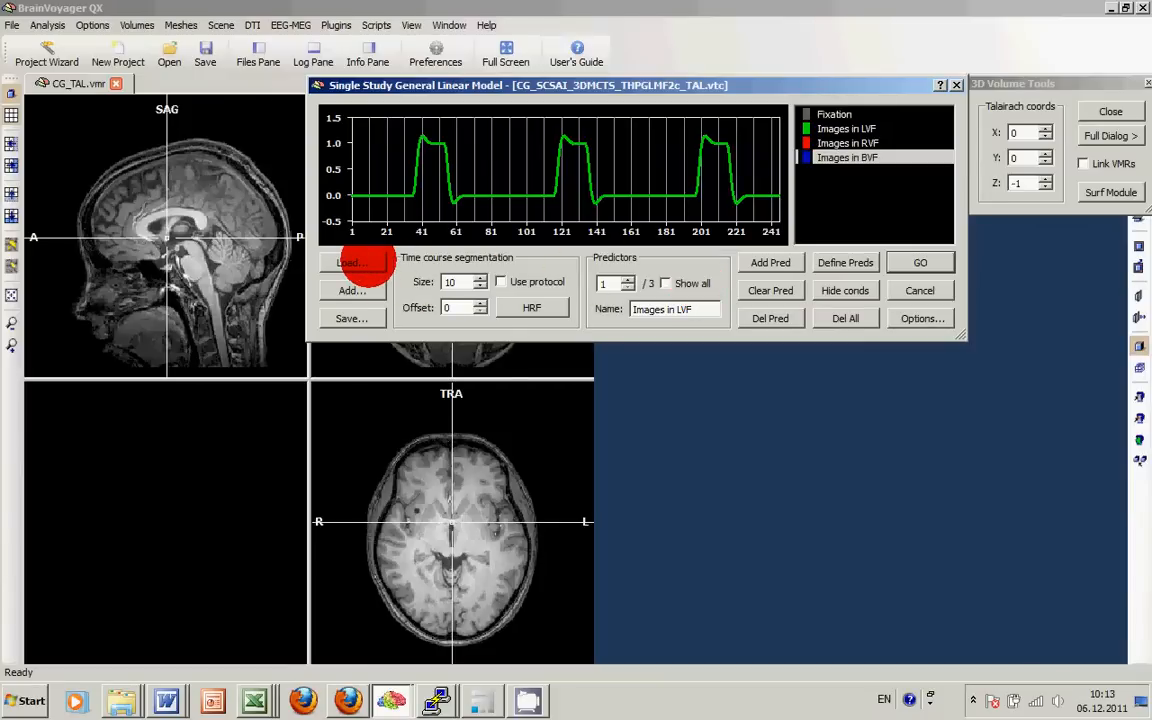
Load the CG_3DMC design matrix file and show all six motion predictors
click(349, 263)
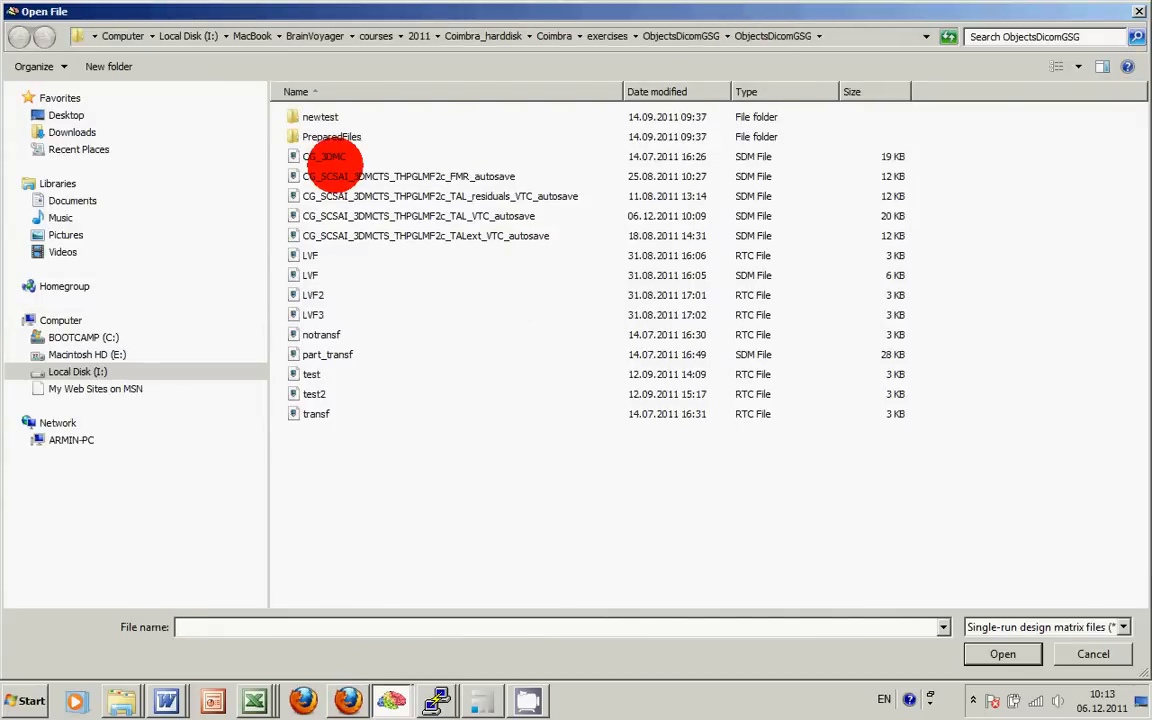
mouse_move(338, 176)
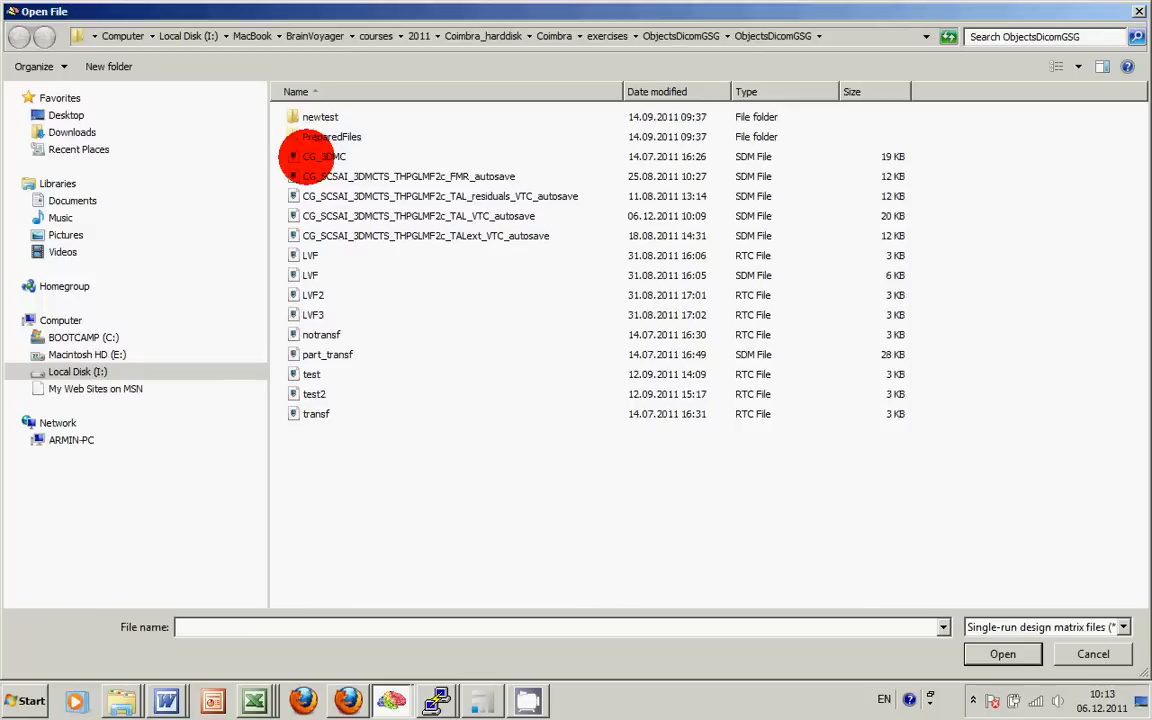
mouse_move(323, 156)
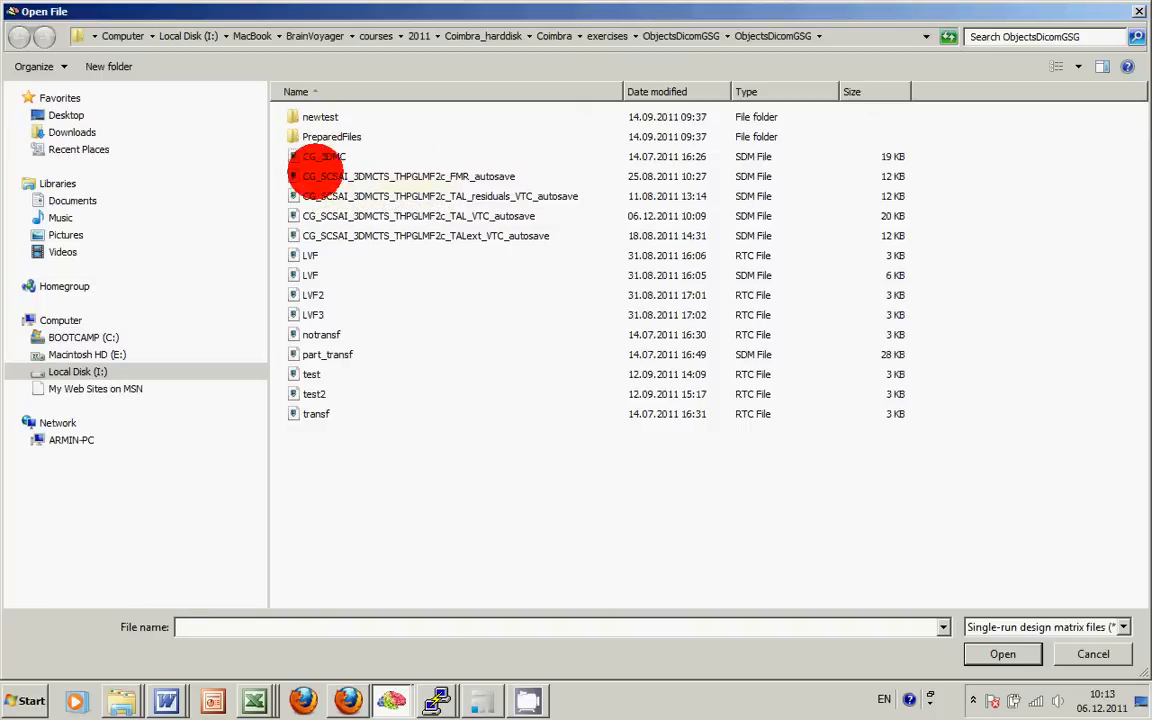
mouse_move(310, 160)
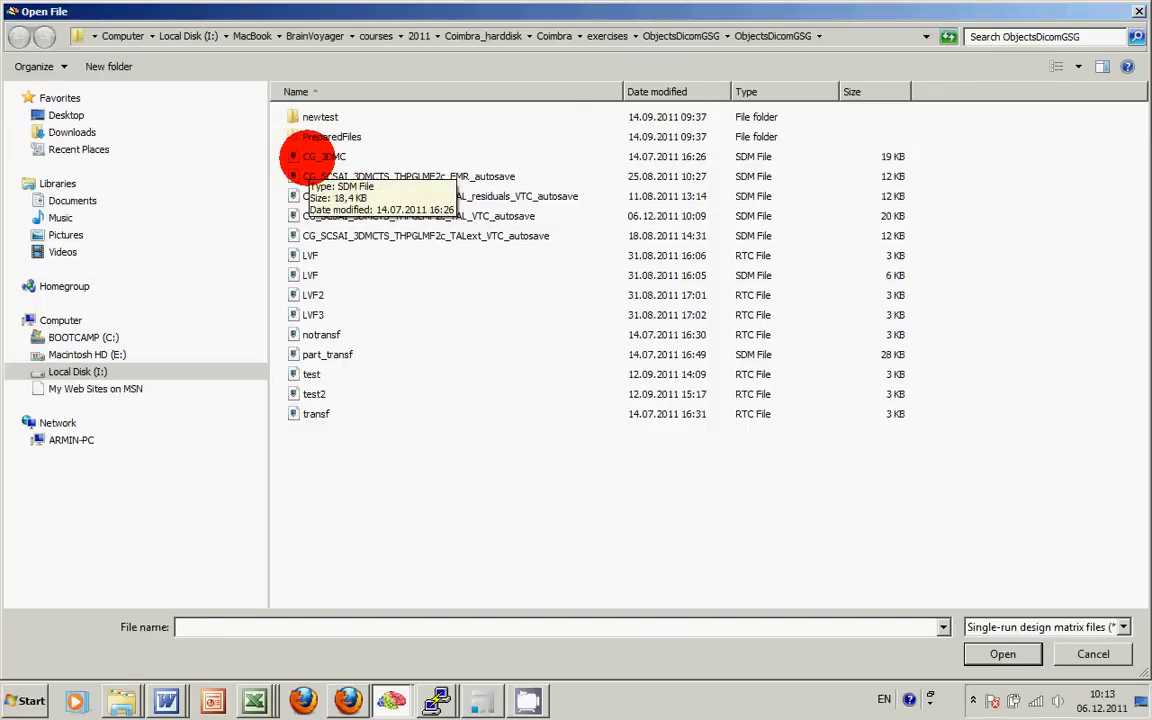
click(1003, 653)
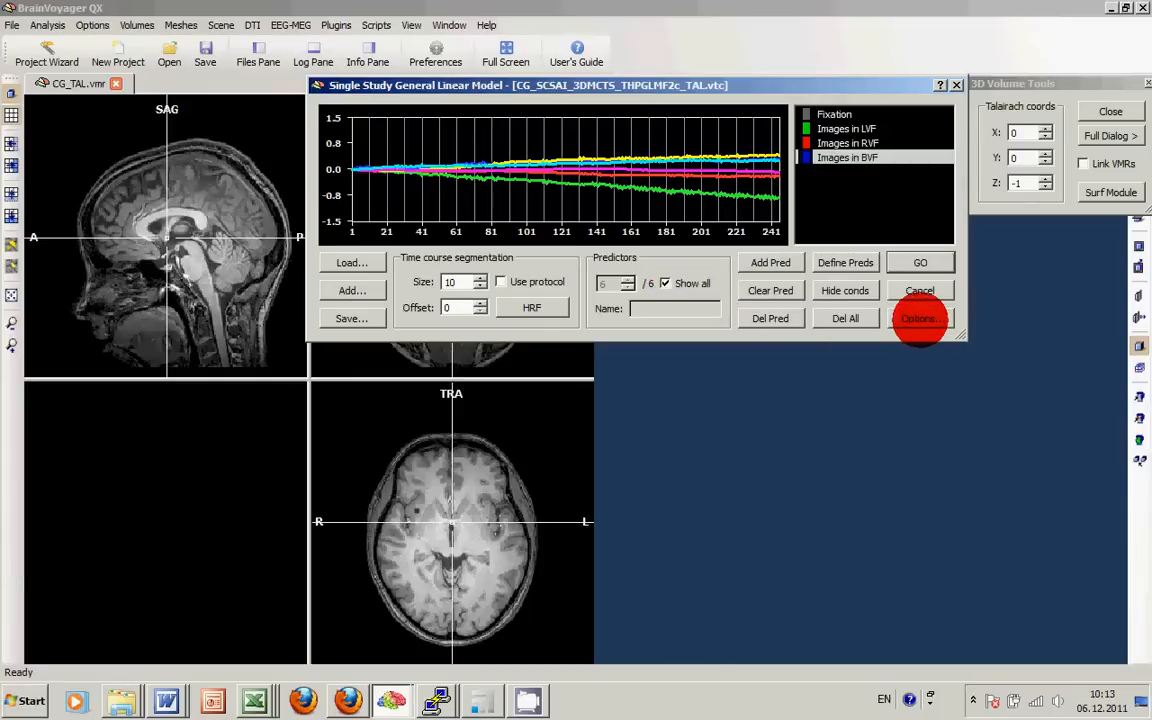
Keep z-transform time course normalization in the GLM options so the six predictors display z-normalized
click(918, 318)
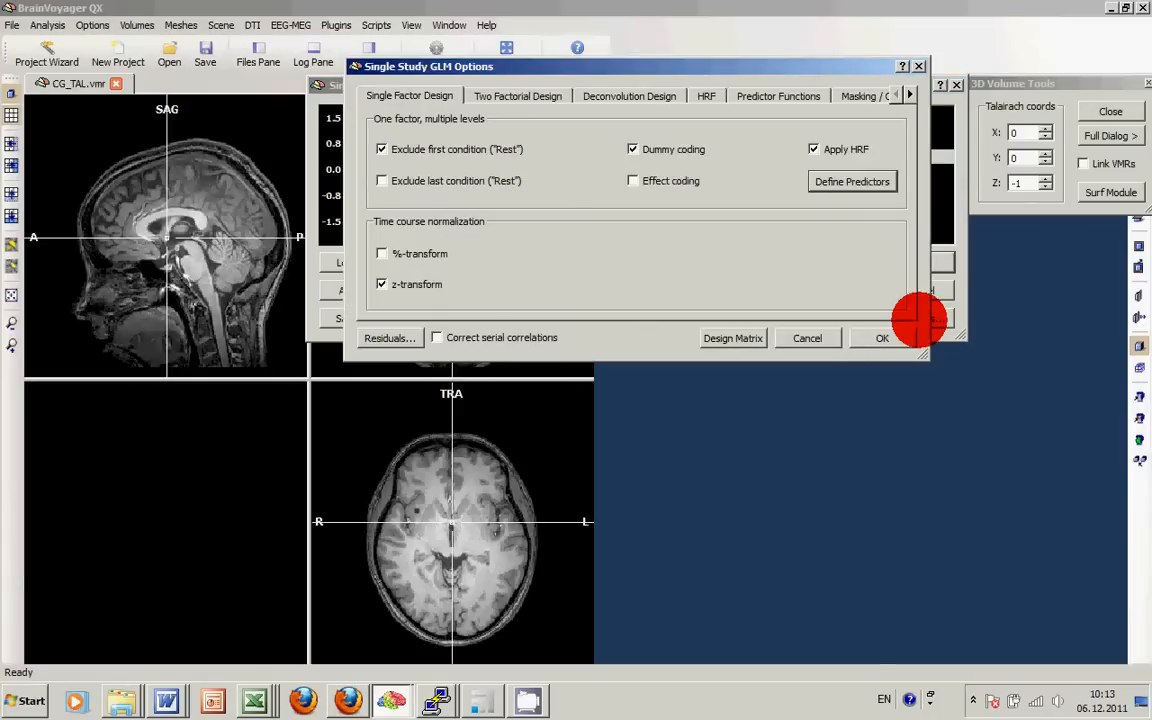
click(778, 95)
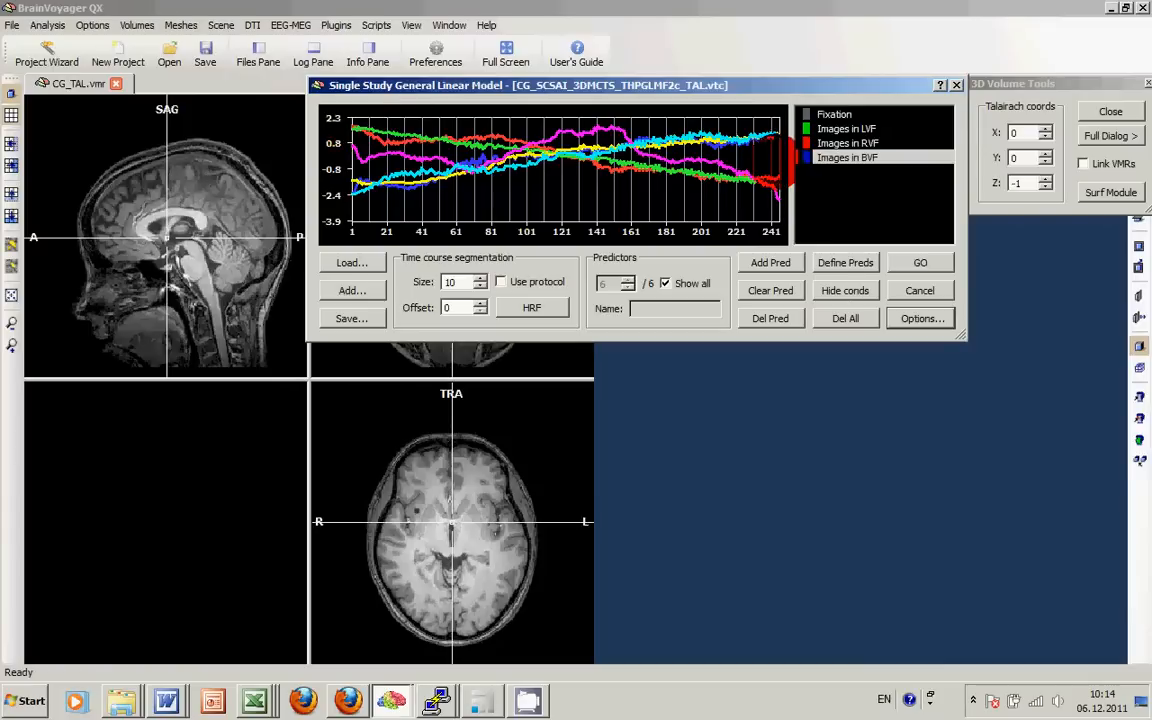
click(351, 318)
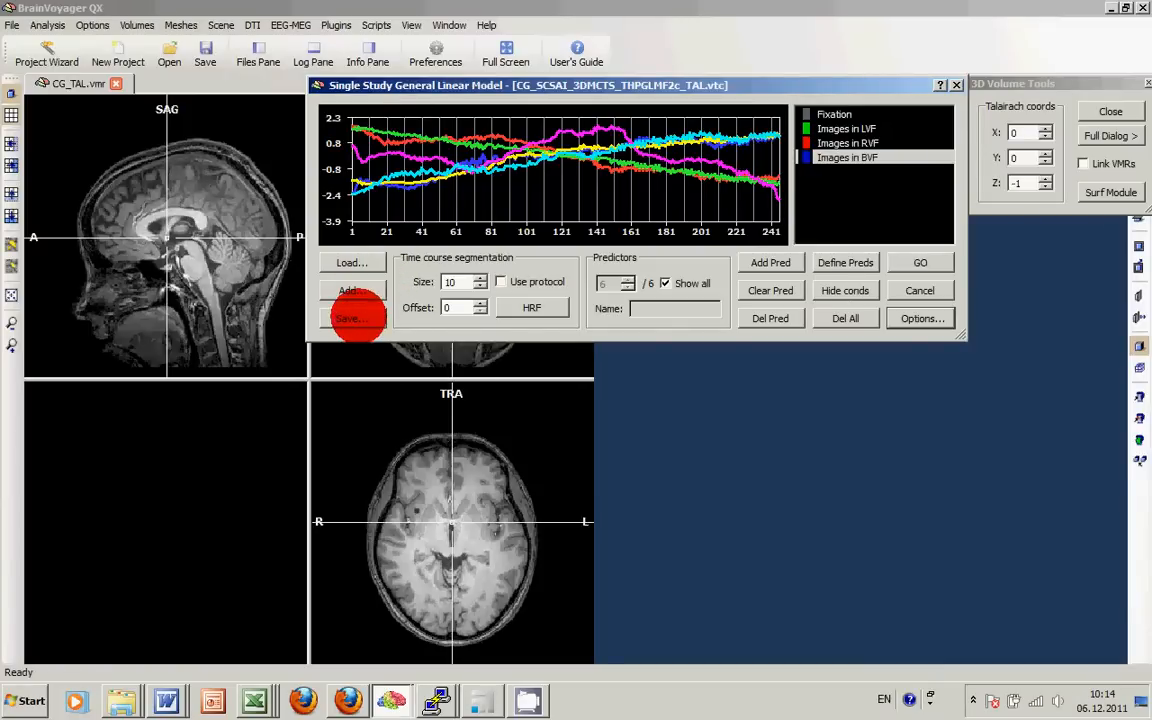
Save the z-transformed motion predictors as CG_3DMC with a -z suffix
click(348, 317)
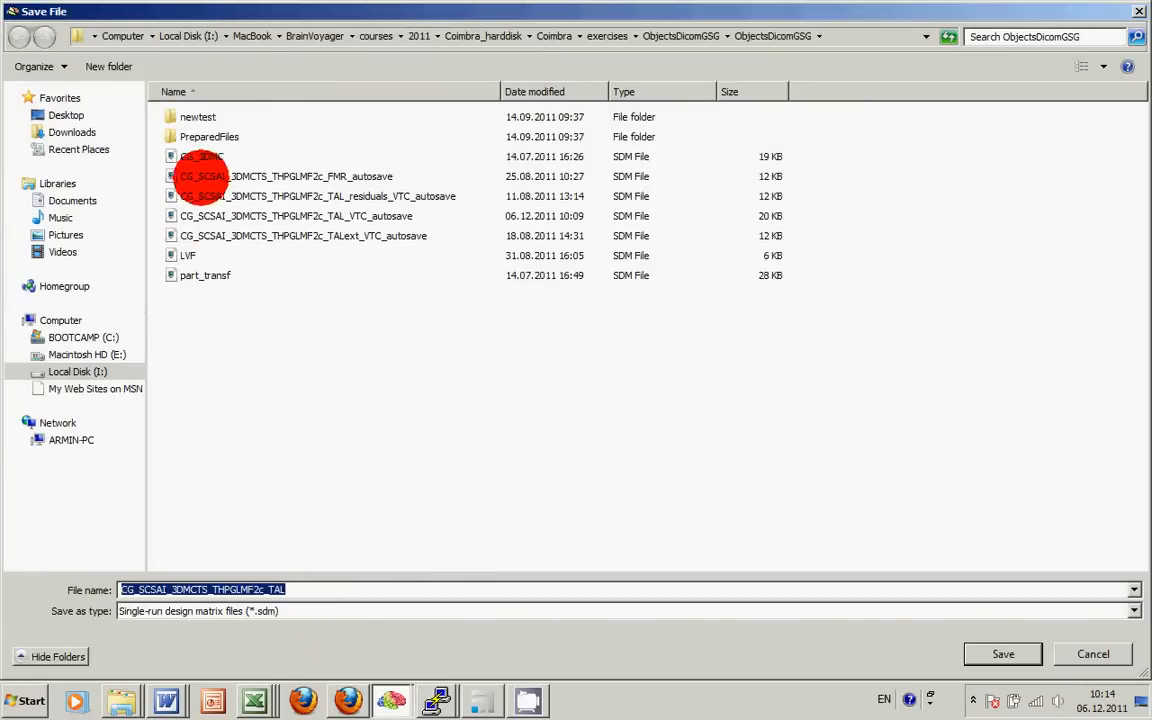
click(201, 156)
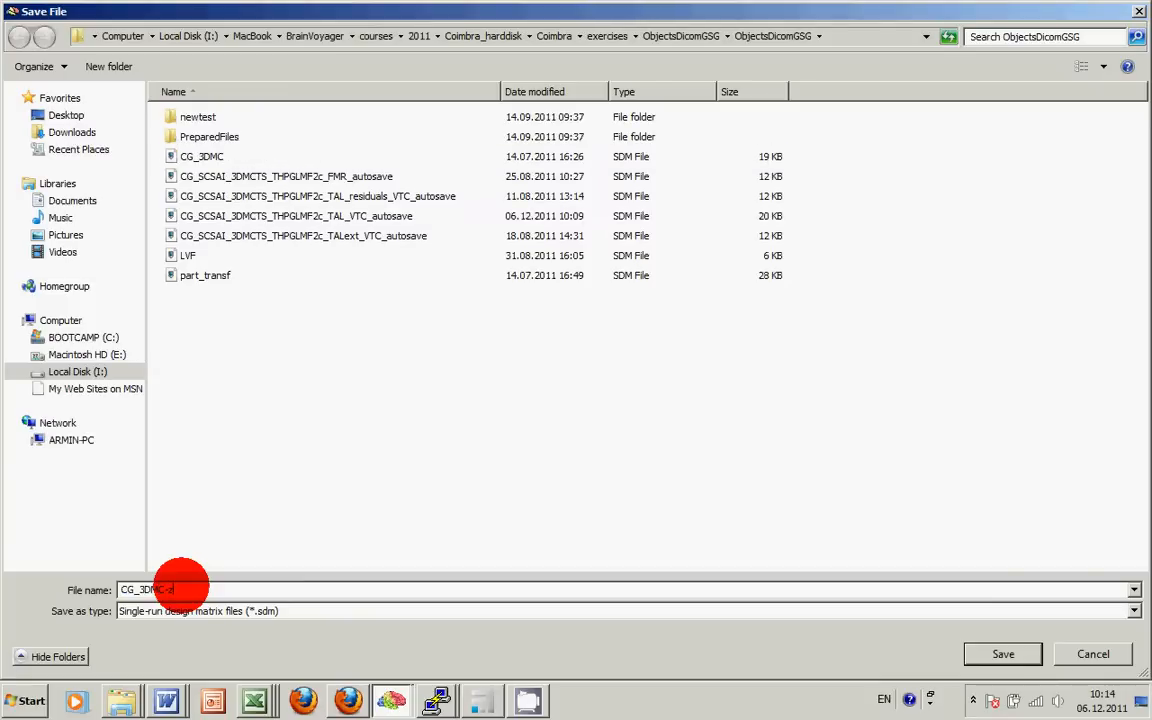
click(1002, 654)
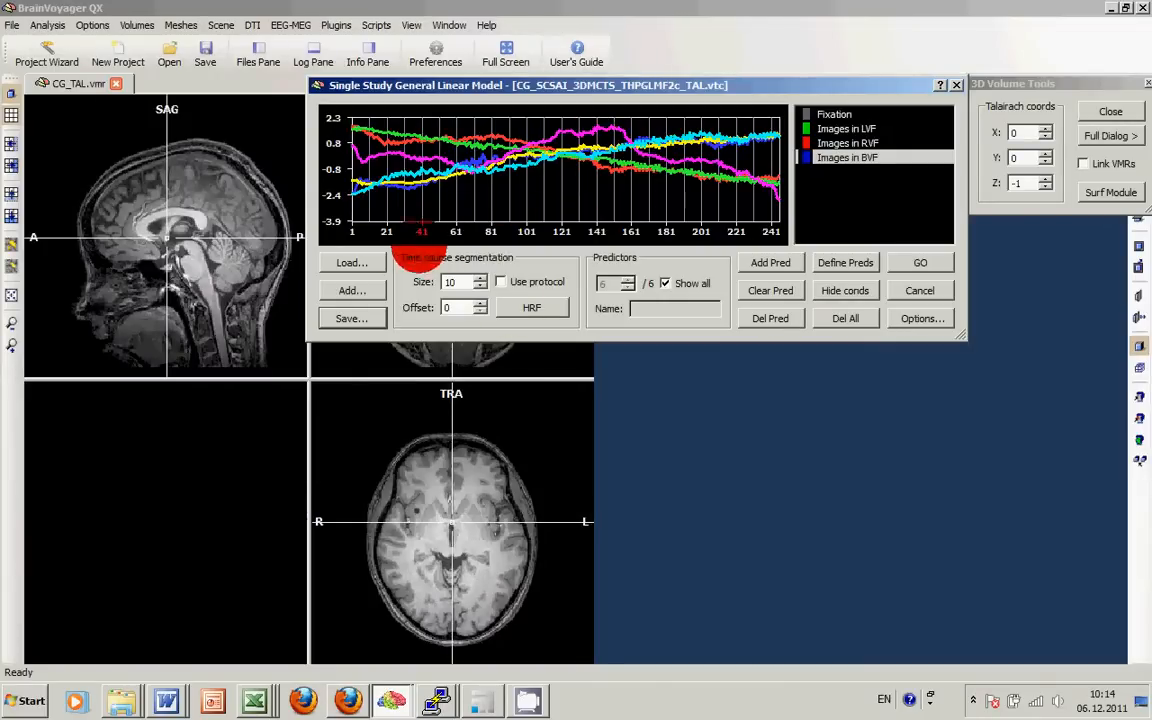
Cancel loading a design matrix and switch back to protocol-based predictors for LVF, RVF and BVF
click(352, 262)
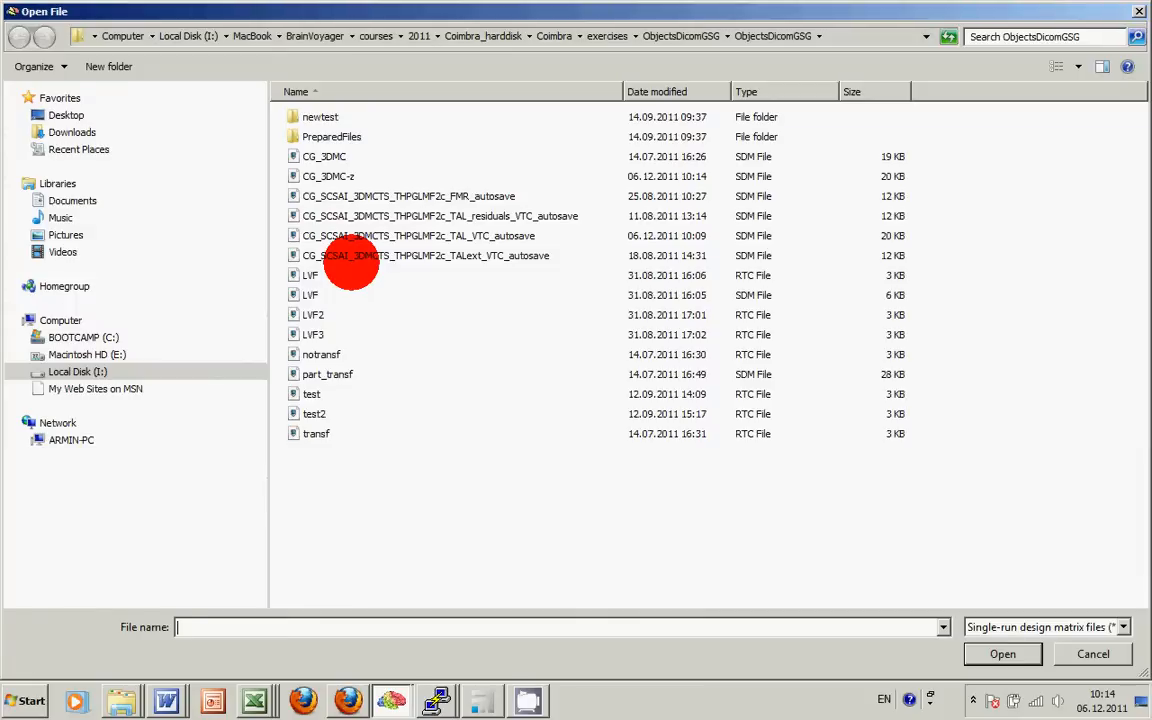
mouse_move(350, 255)
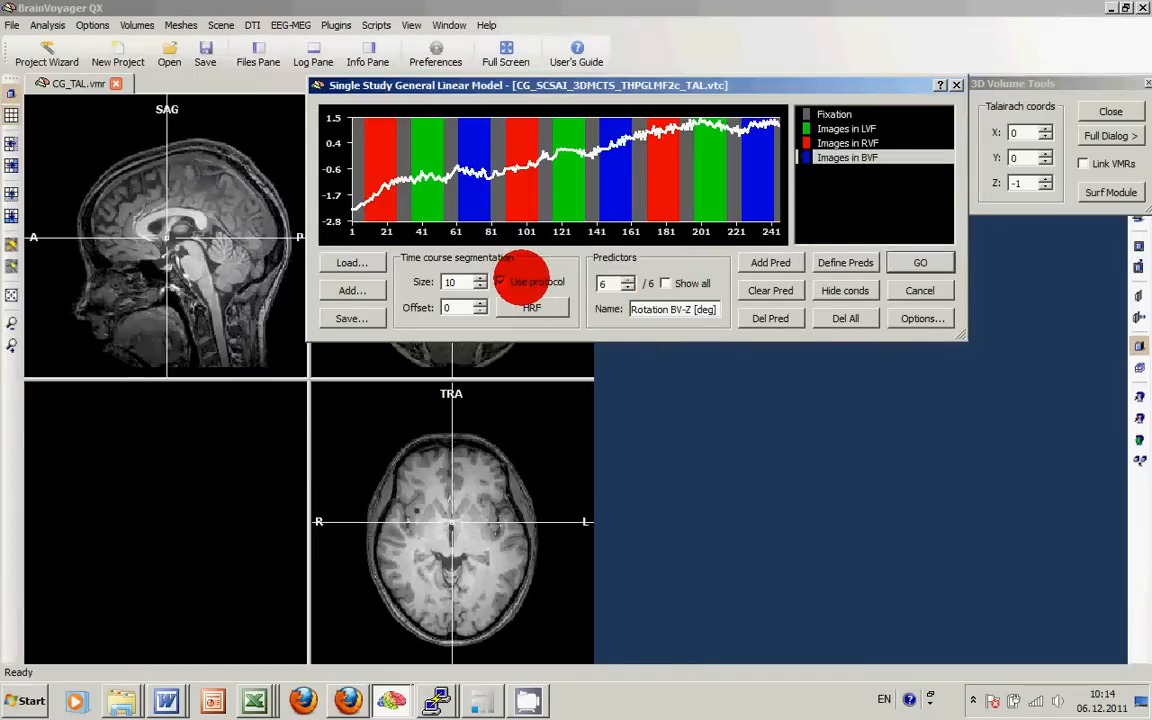
click(500, 281)
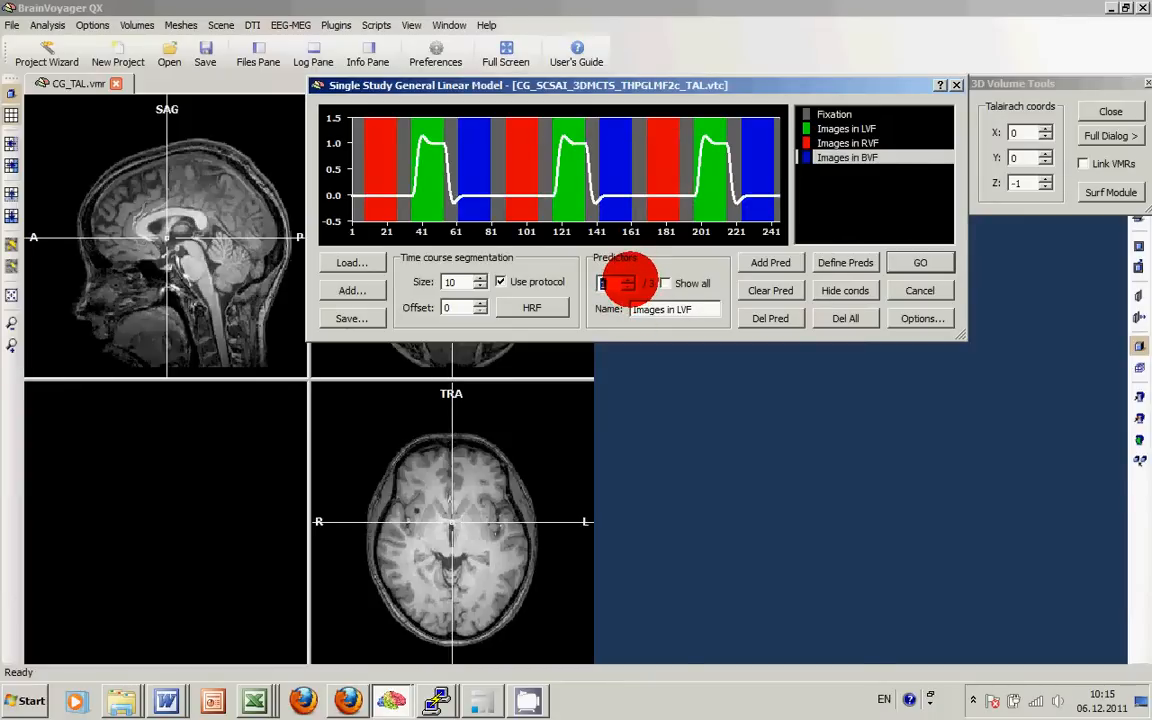
Add CG_3DMC-z.sdm to the model and browse the nine resulting predictors
click(352, 262)
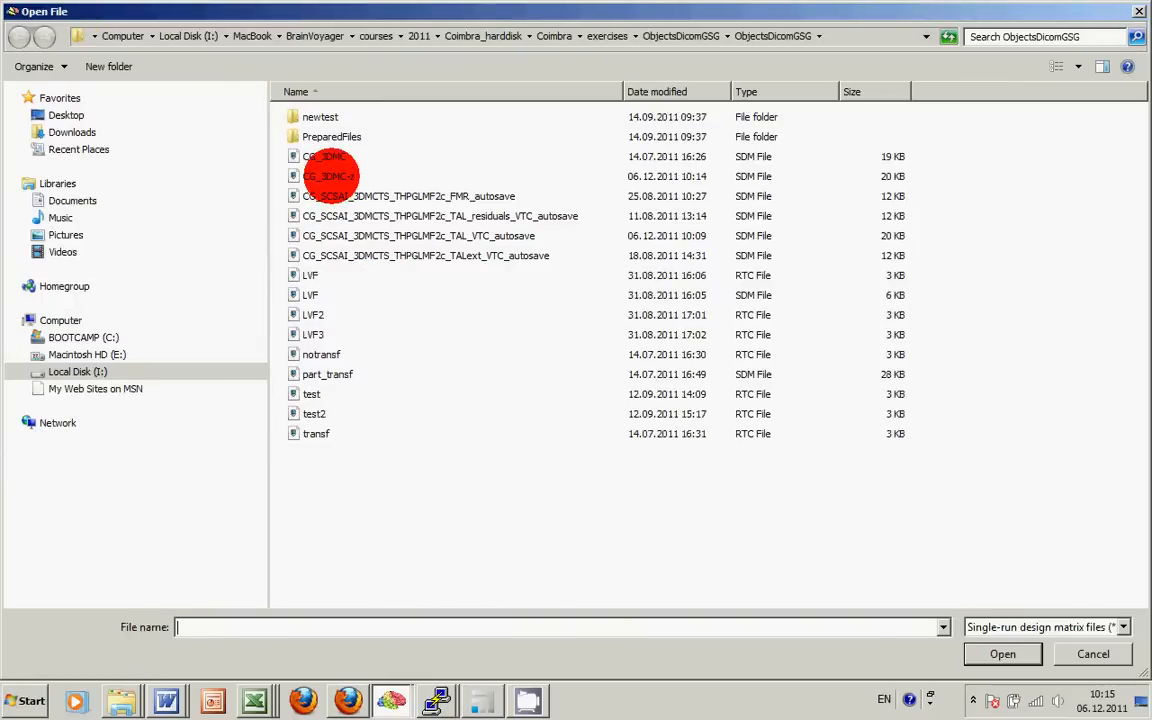
mouse_move(320, 176)
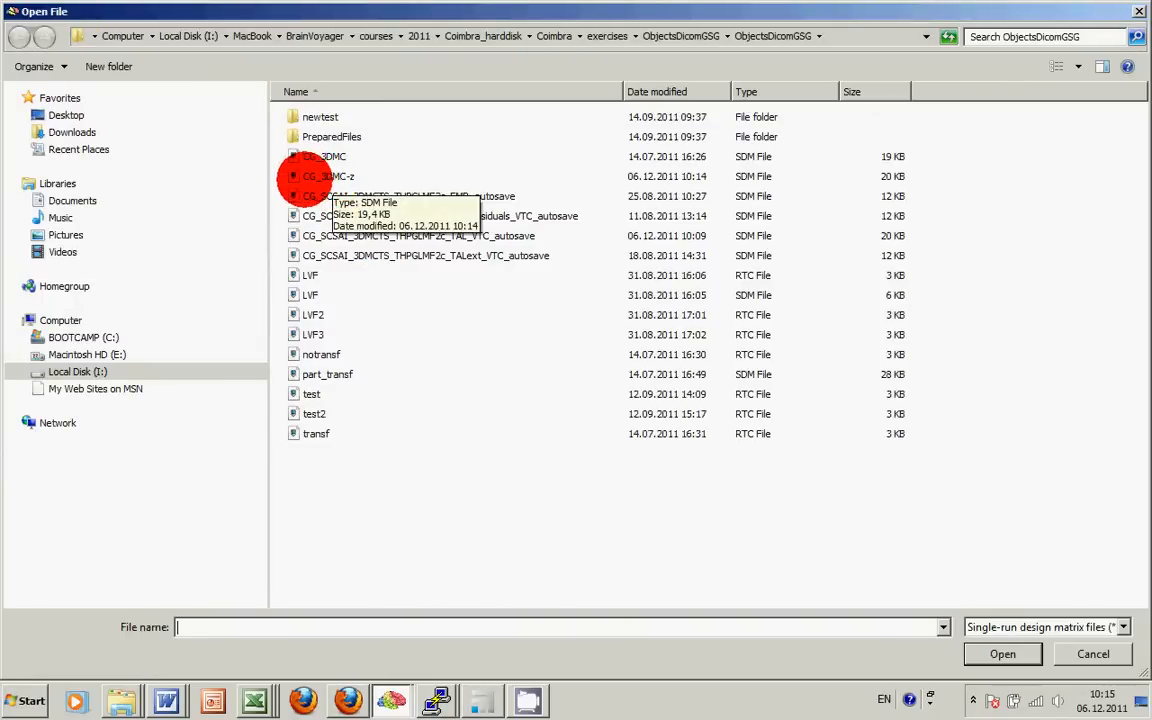
click(330, 176)
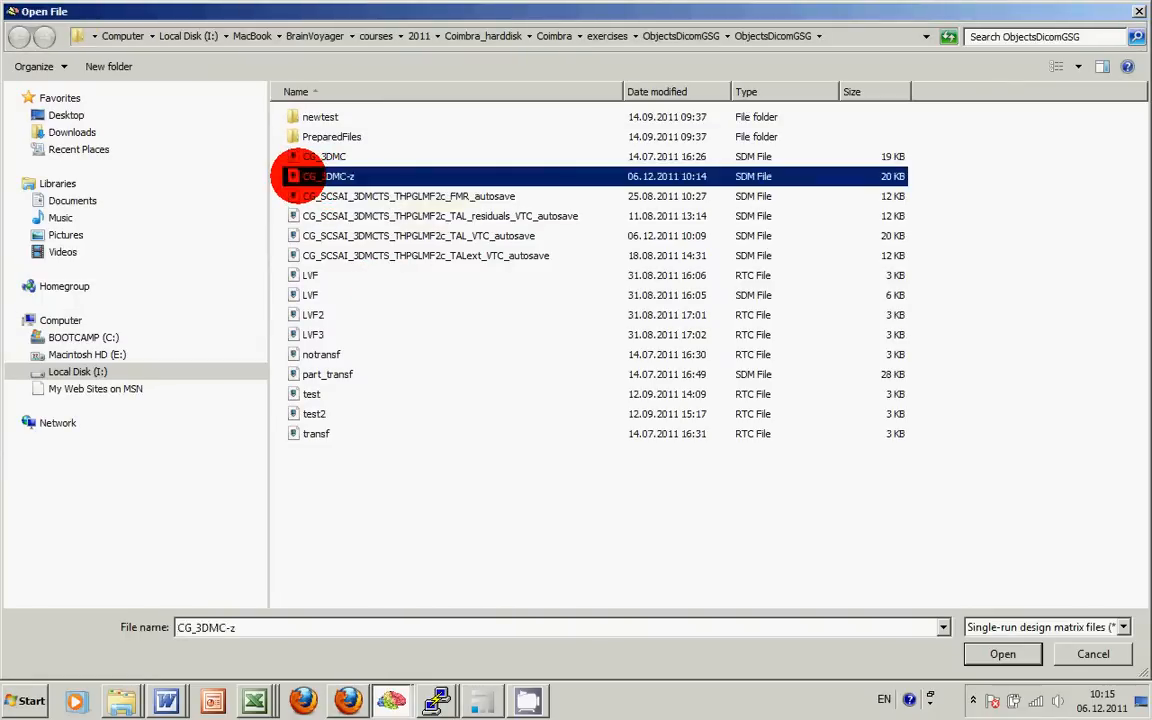
click(1002, 653)
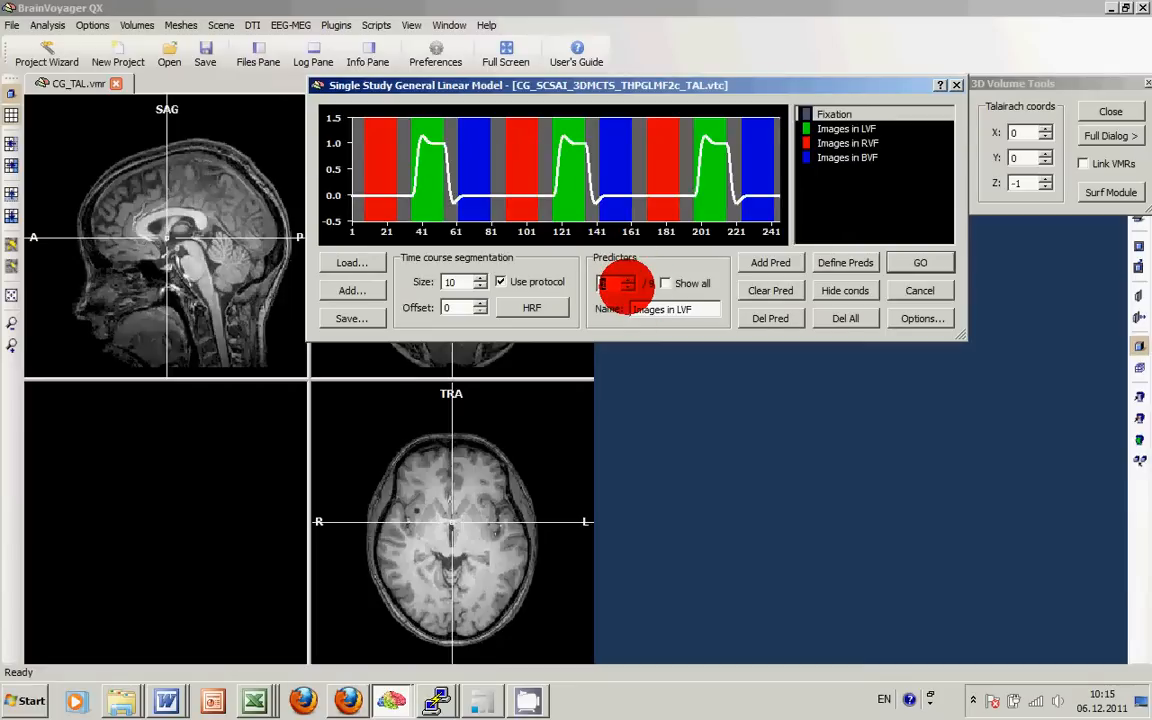
click(877, 128)
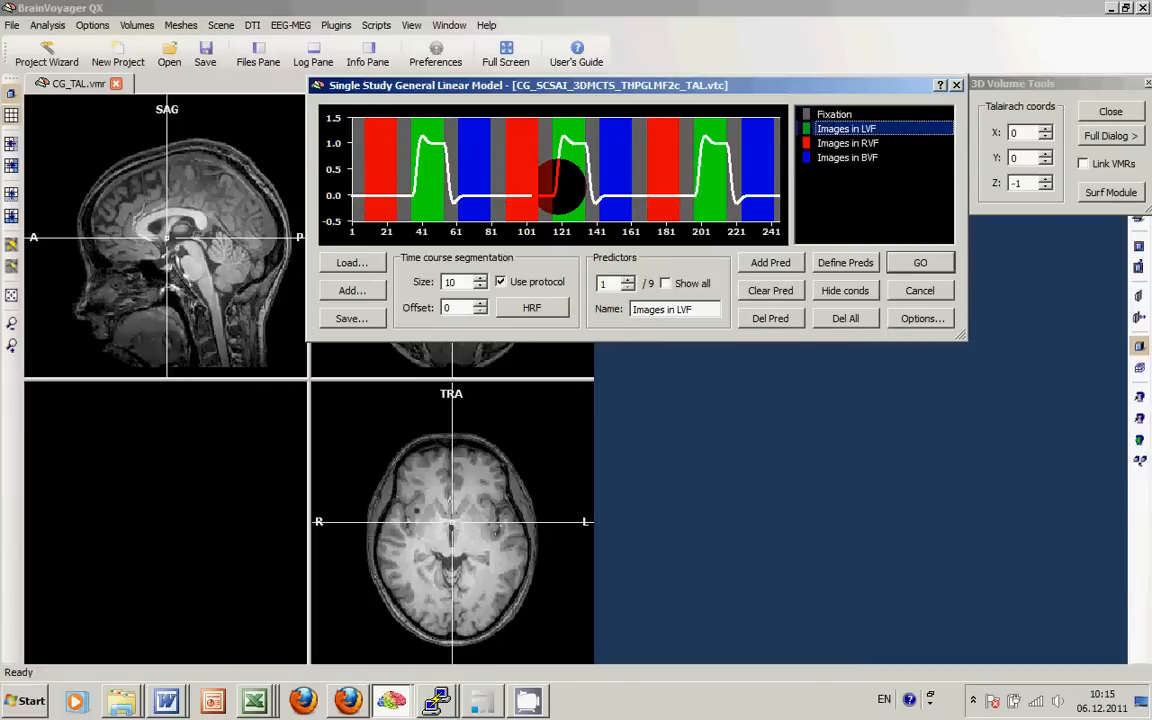
click(870, 157)
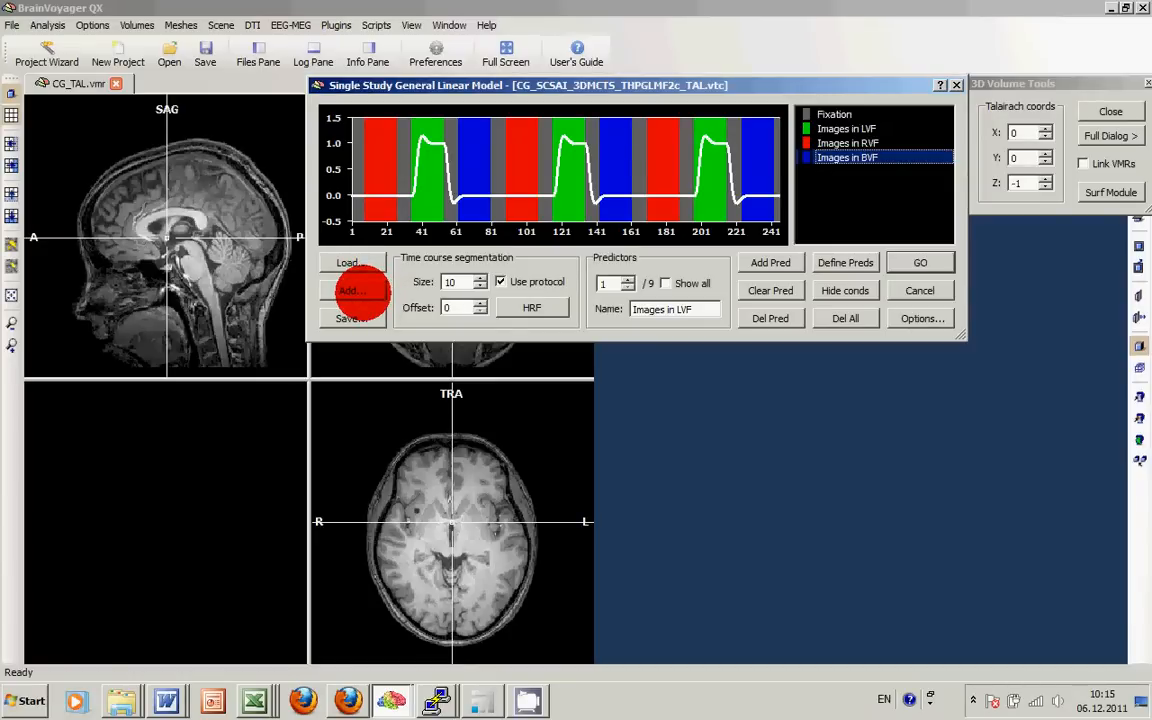
click(921, 318)
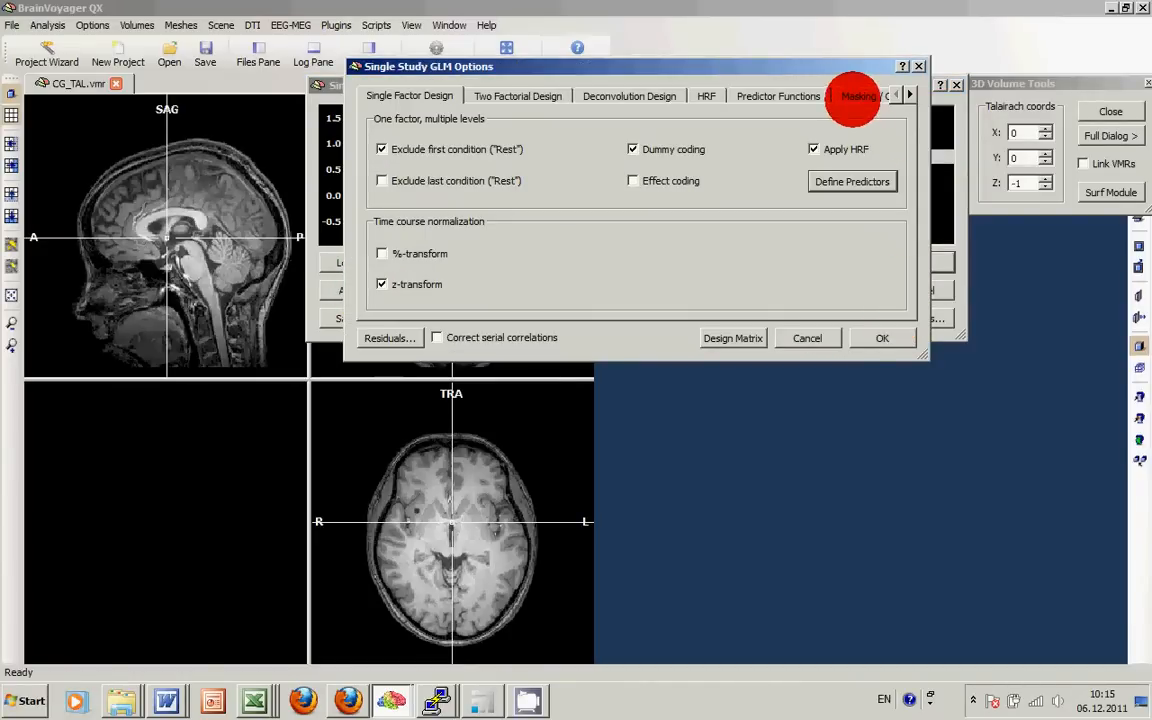
click(840, 95)
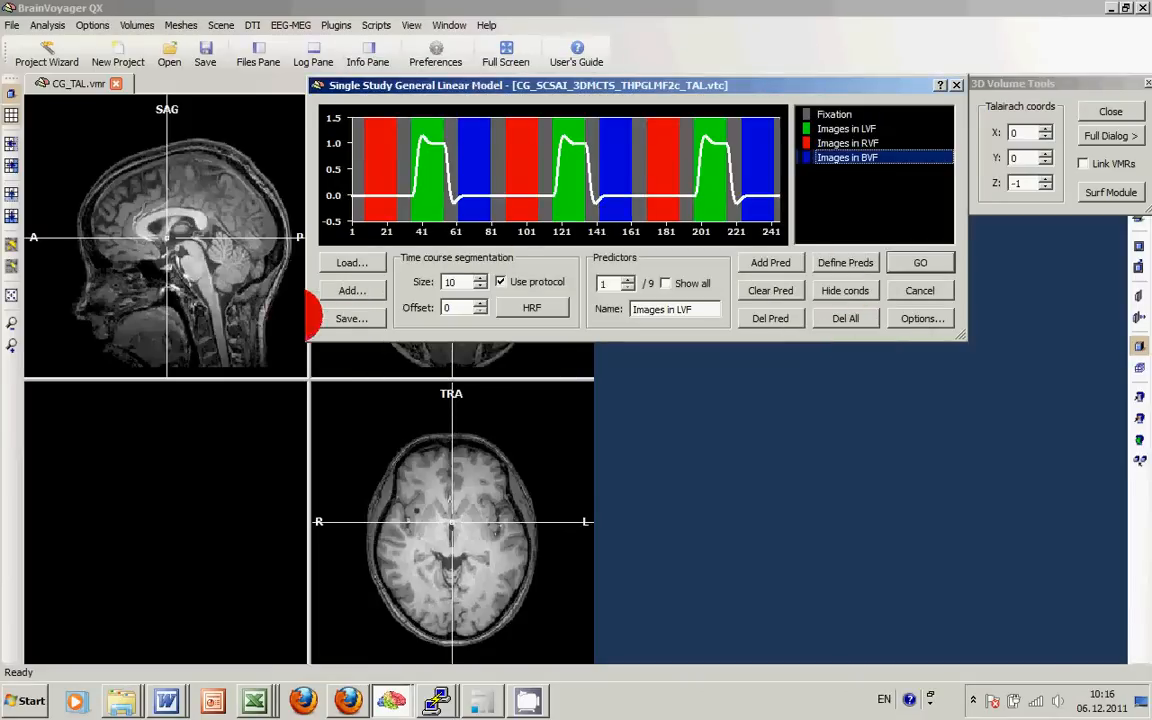
Save the nine-predictor design matrix as 'threepreds_motion'
click(352, 318)
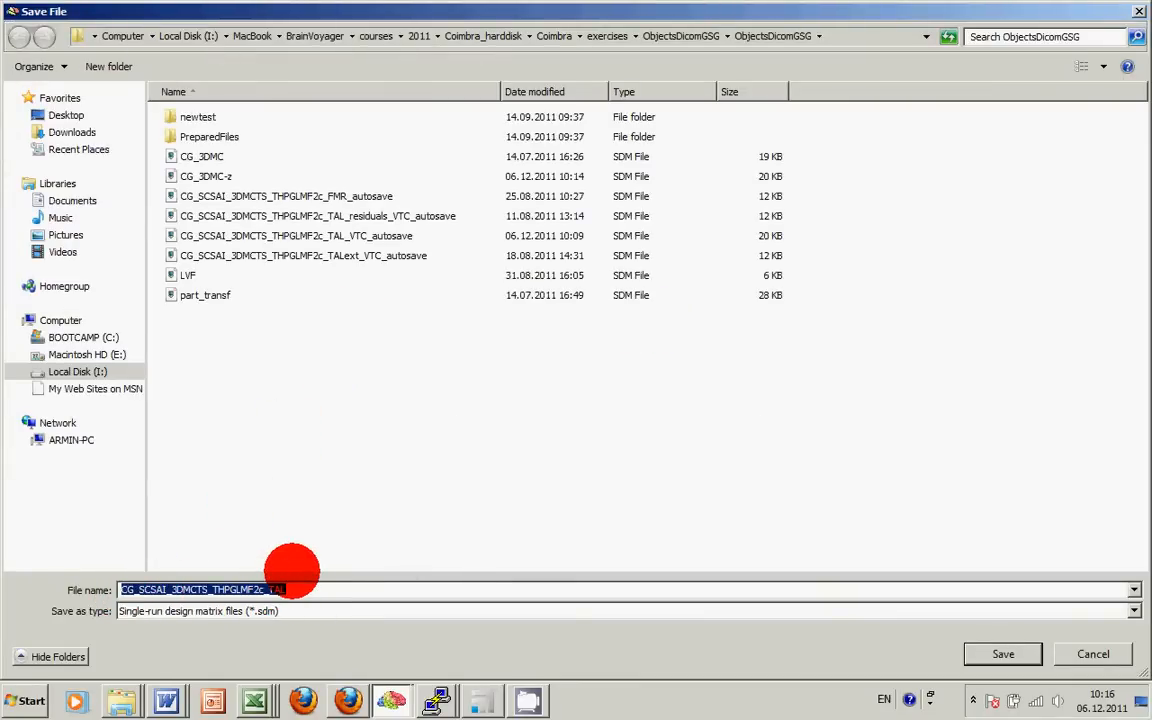
text(threepreds_motion)
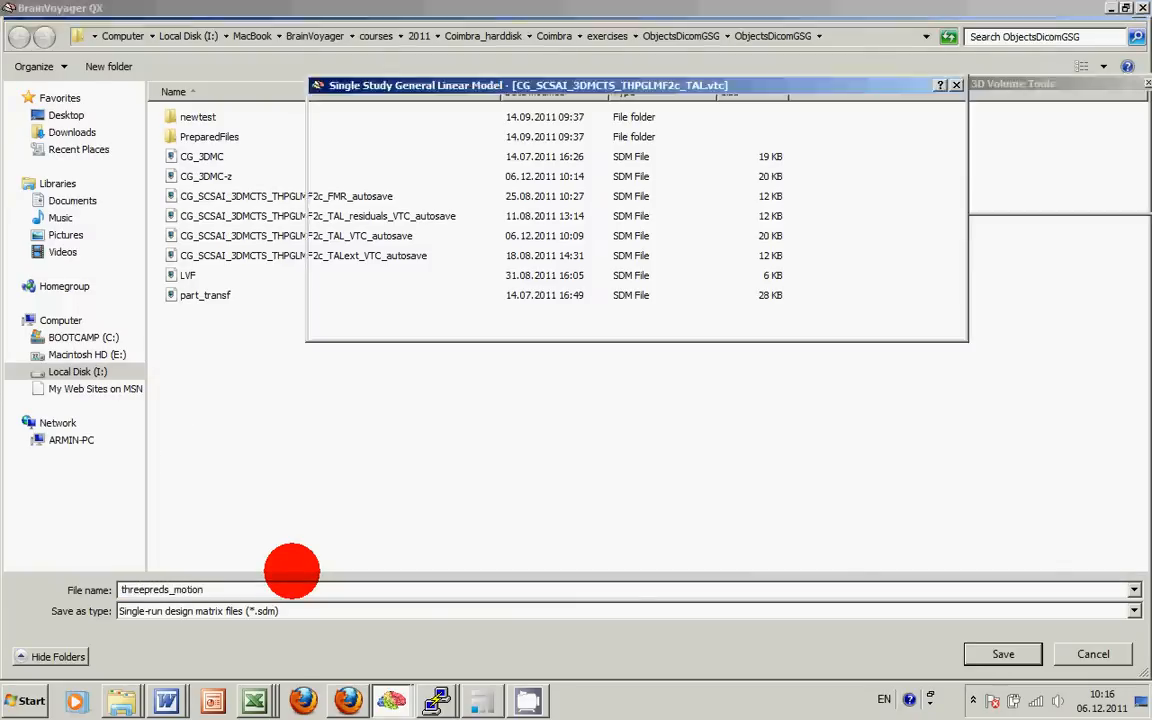
click(1002, 653)
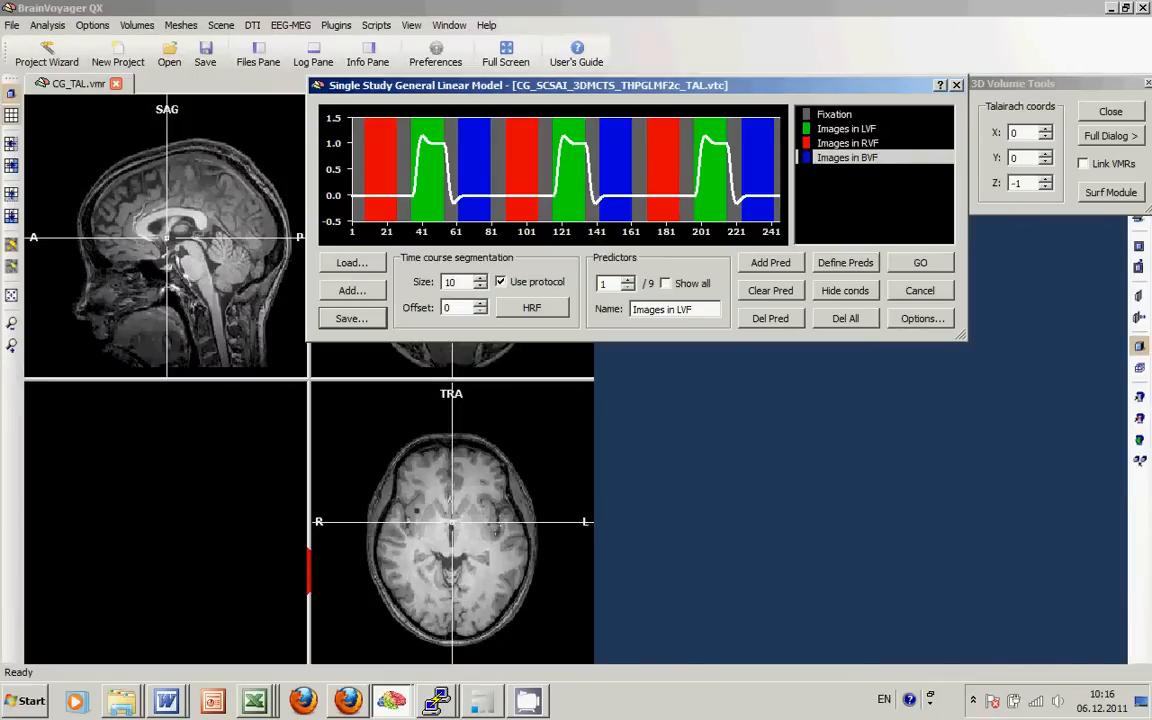
Run the nine-predictor GLM and overlay its t-map on the brain slices
click(920, 262)
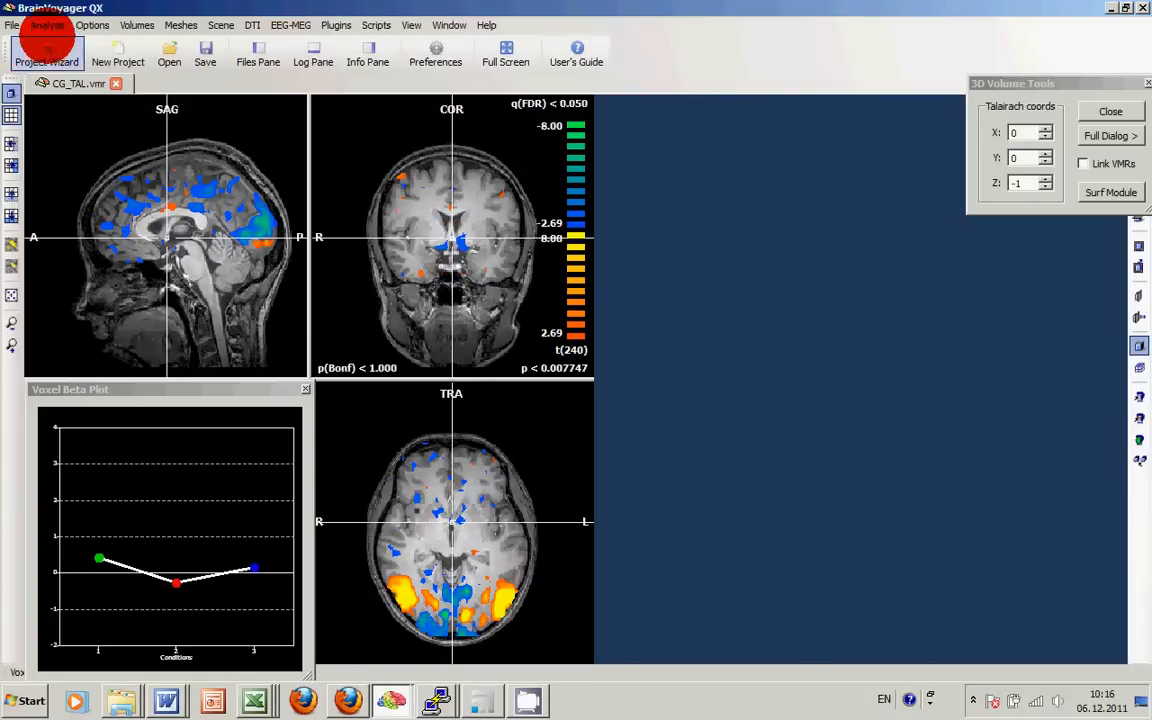
Overlay the GLM contrast 1 −1 0, LVF images versus RVF images
click(48, 25)
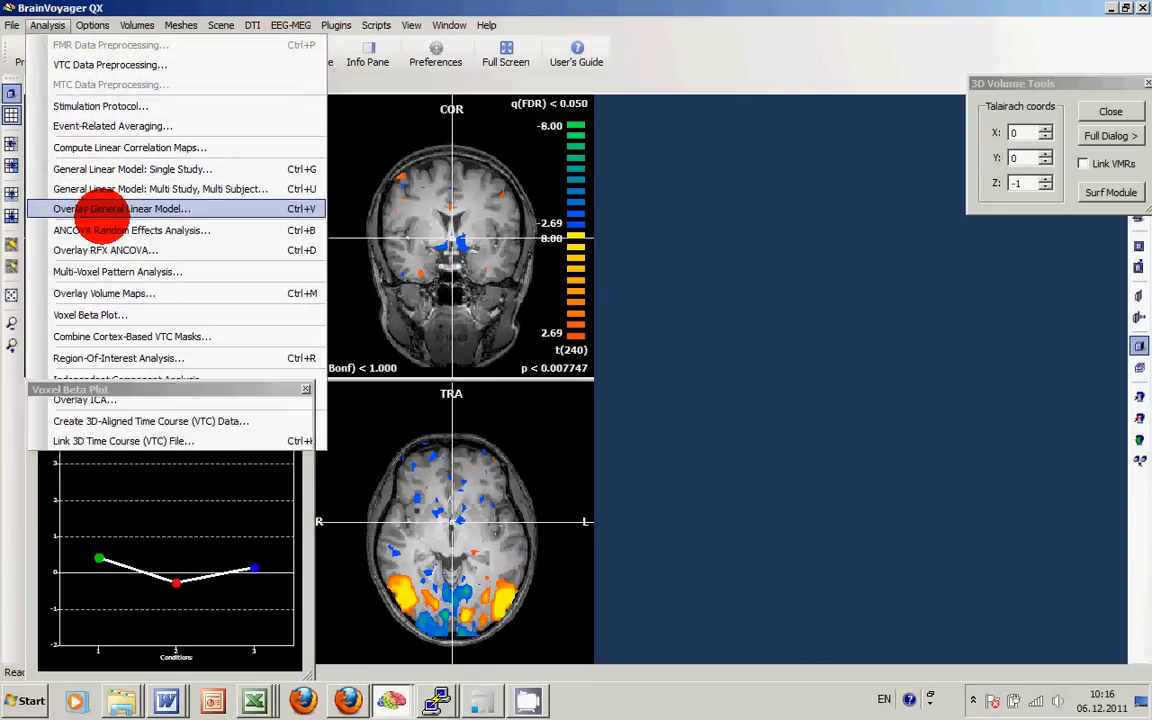
click(120, 208)
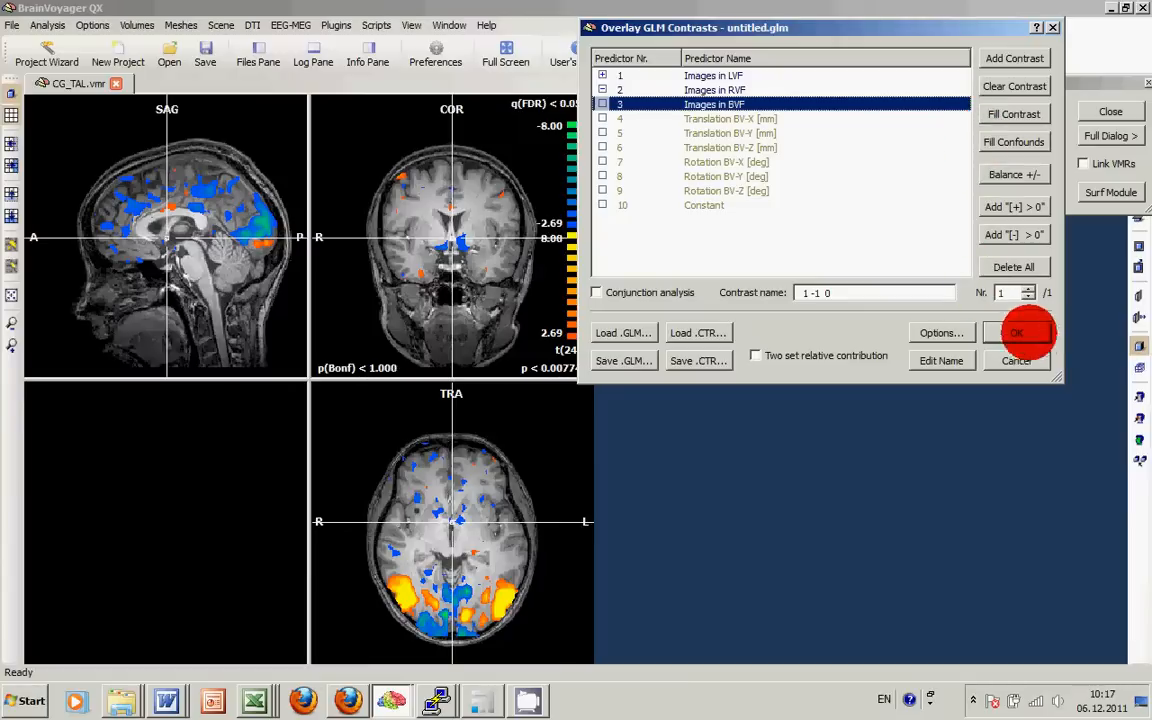
click(1016, 332)
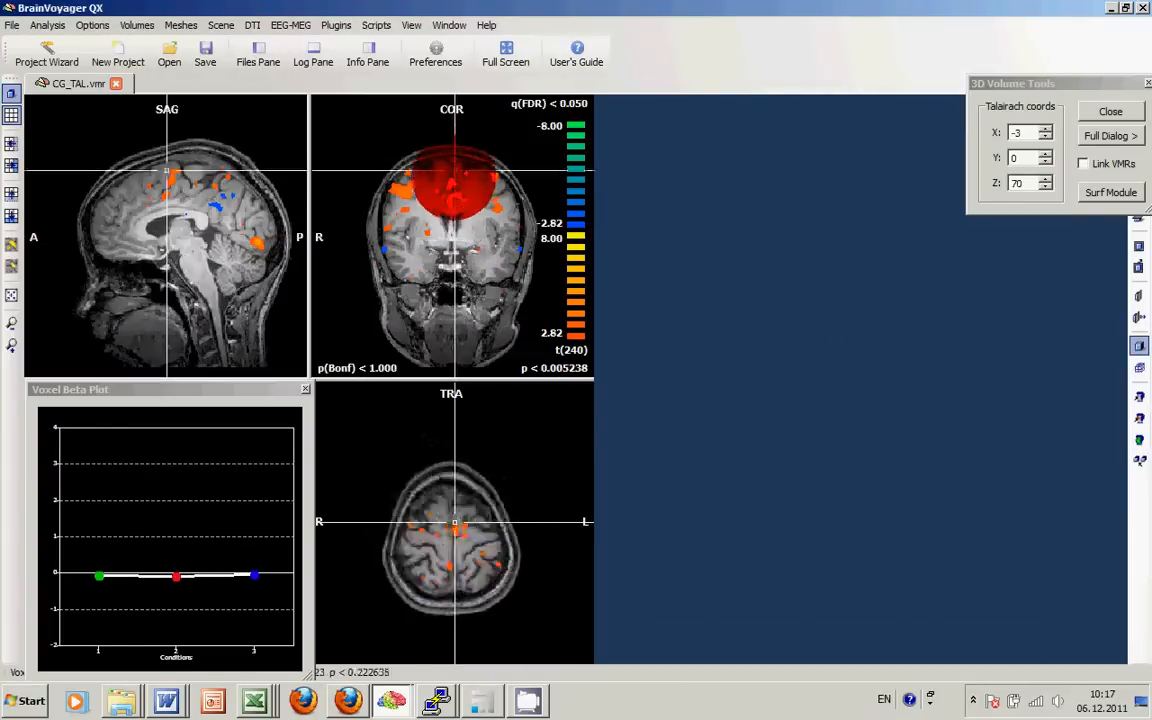